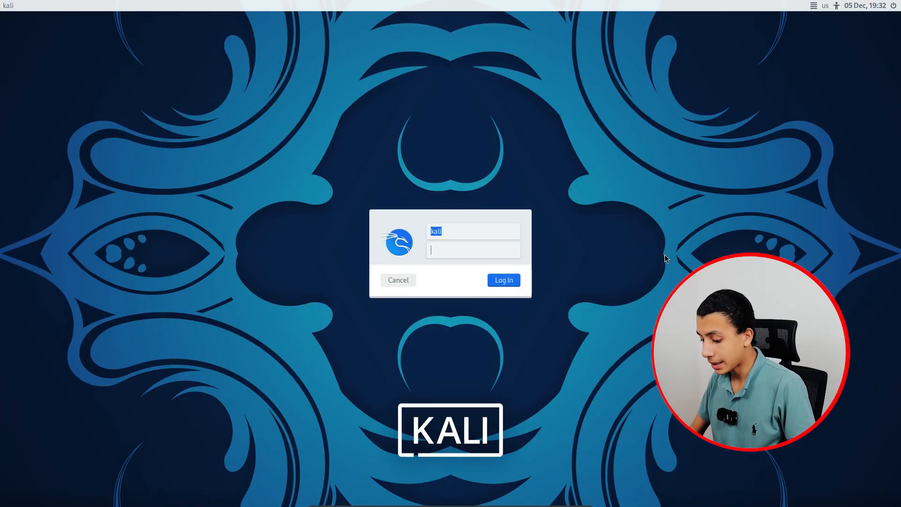
# Log in and install nginx with sudo apt install nginx, entering the password and confirming with y
pyautogui.click(503, 279)
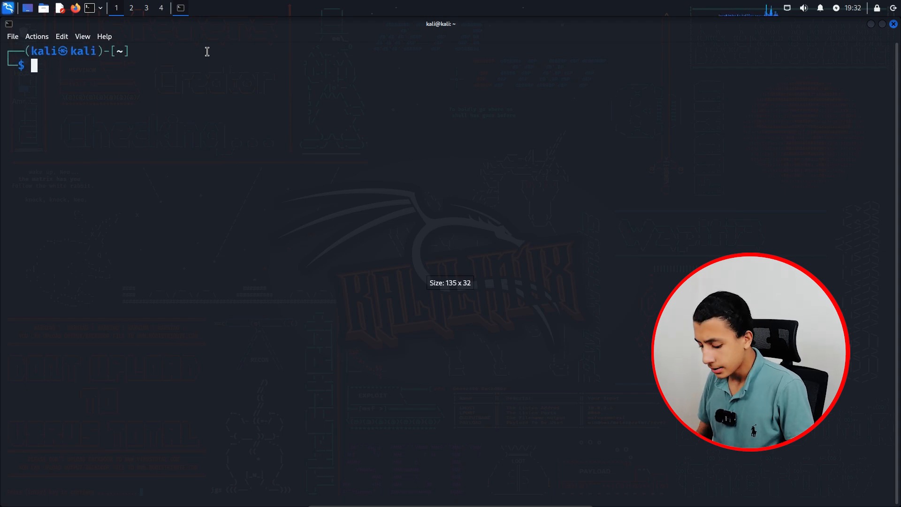
pyautogui.write('sudo apt install nginx')
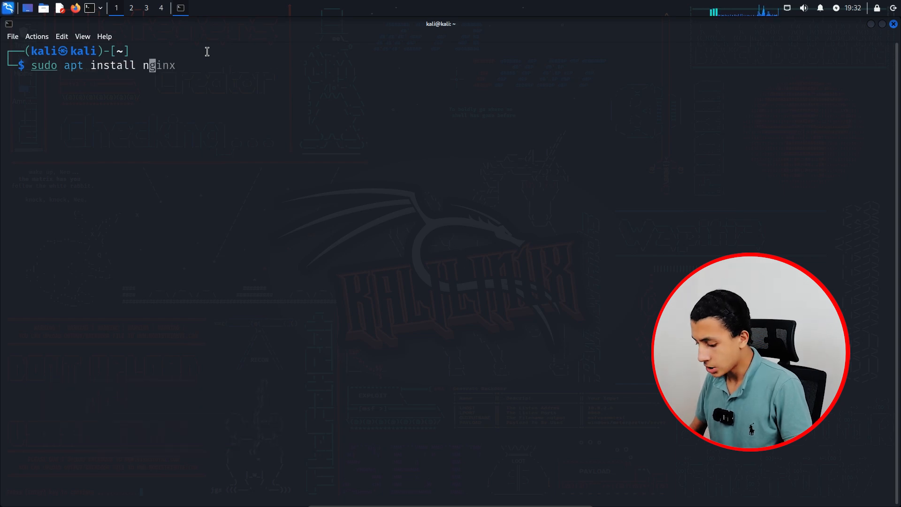
pyautogui.press('Return')
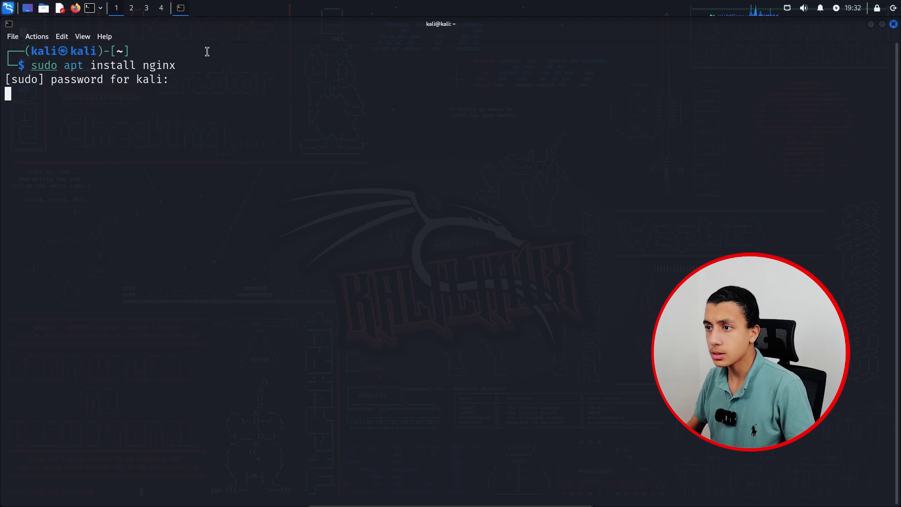
pyautogui.press('Return')
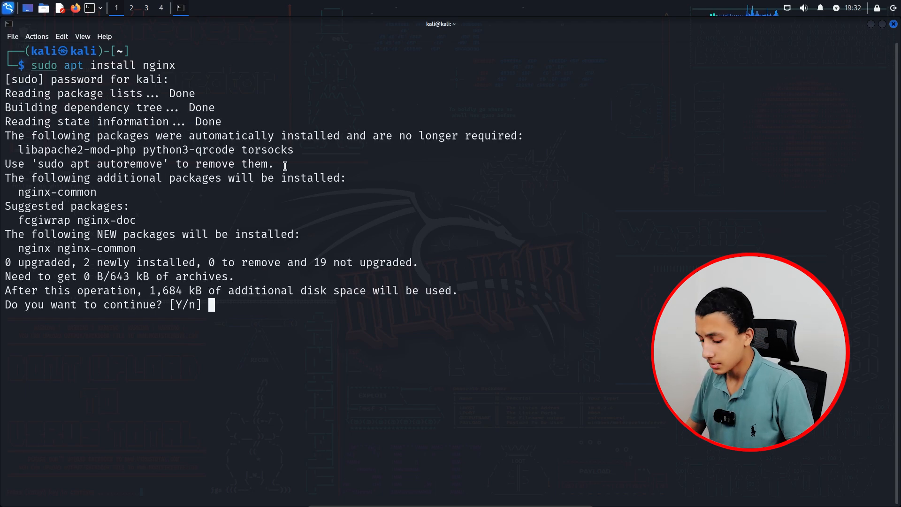
pyautogui.write('y')
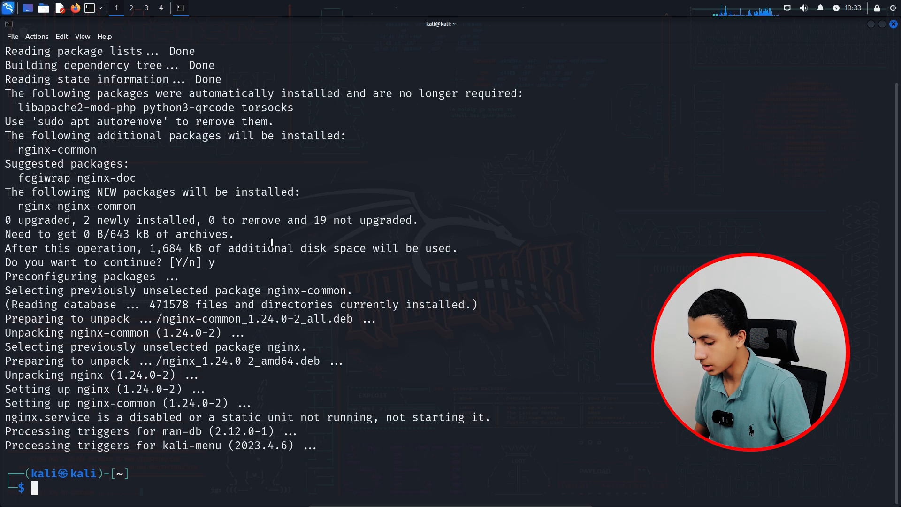
# Clear the terminal and switch to a root shell with sudo su
pyautogui.write('clear')
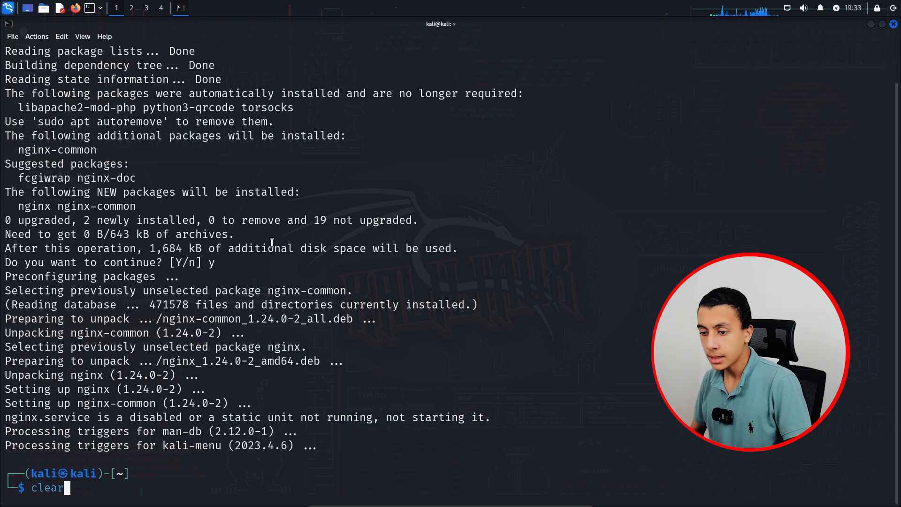
pyautogui.press('Return')
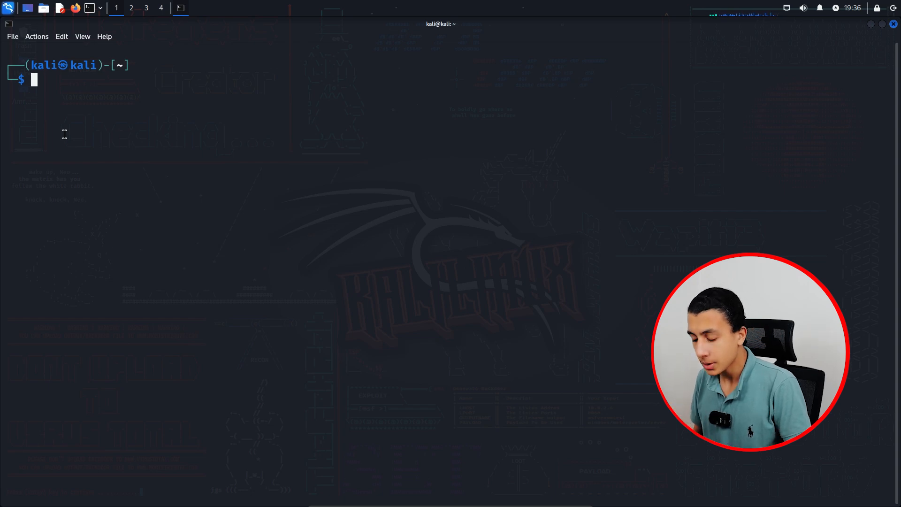
pyautogui.write('sudo su')
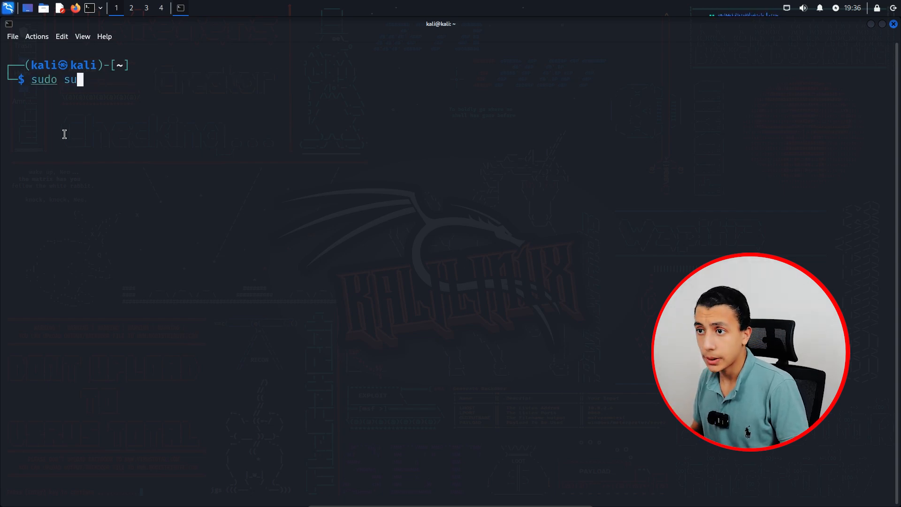
pyautogui.press('Return')
pyautogui.write('ls')
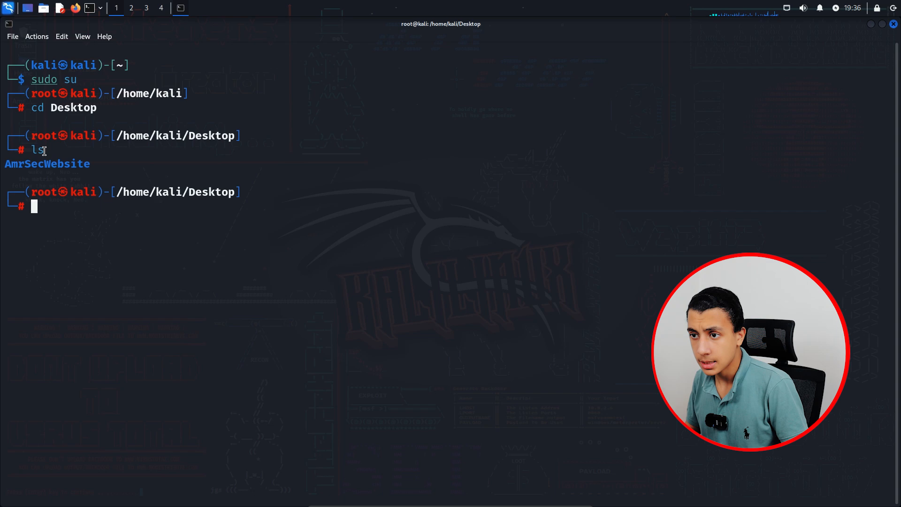
pyautogui.doubleClick(47, 163)
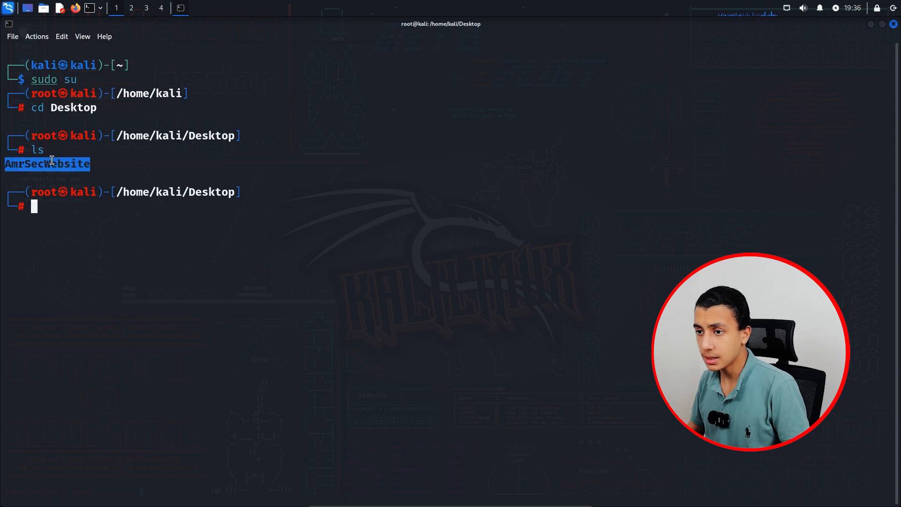
pyautogui.write('cp * ../')
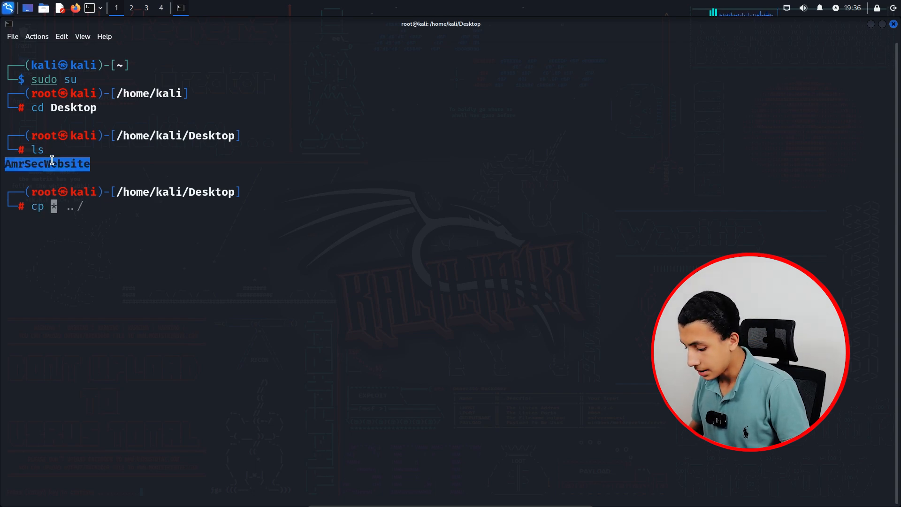
pyautogui.write('-r AmrSecWebsite/')
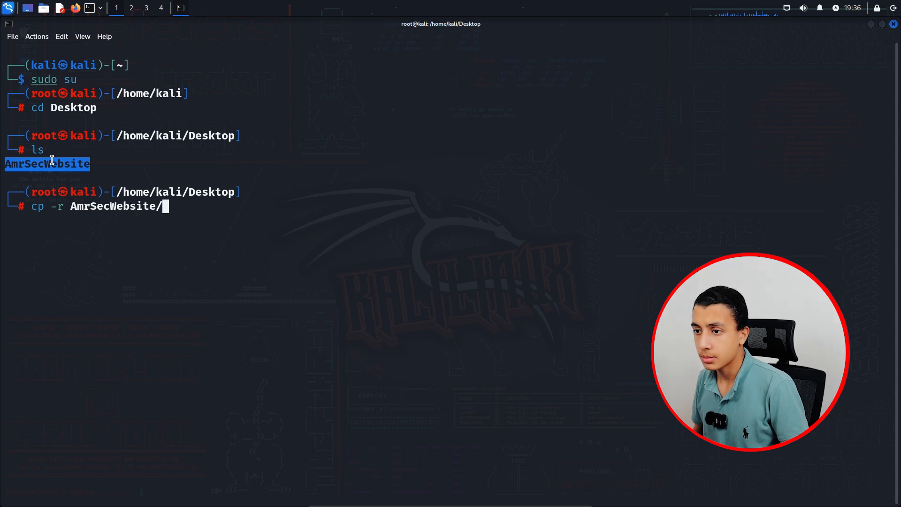
pyautogui.write('/var')
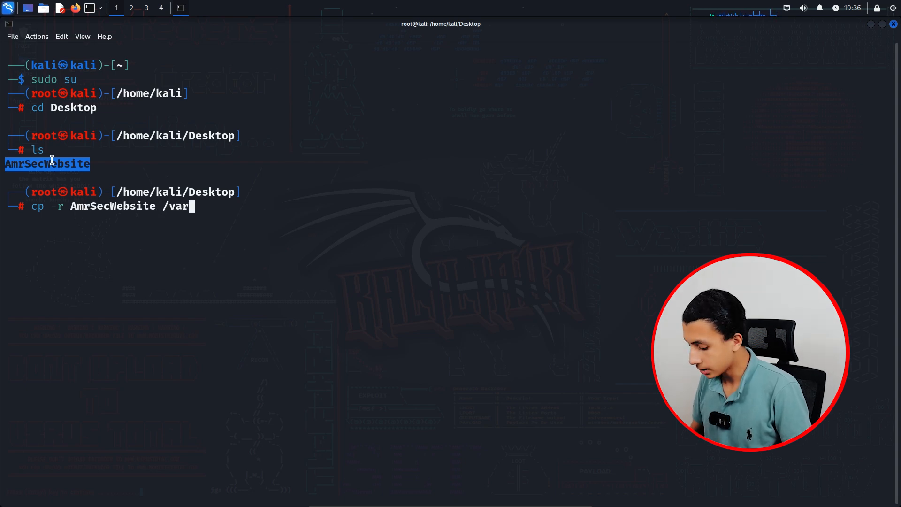
pyautogui.write('/www')
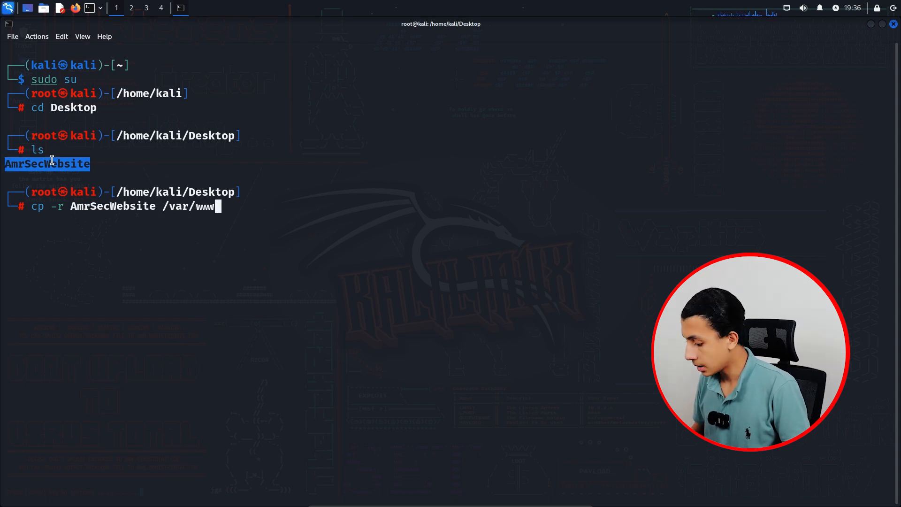
pyautogui.press('Return')
pyautogui.write('cd')
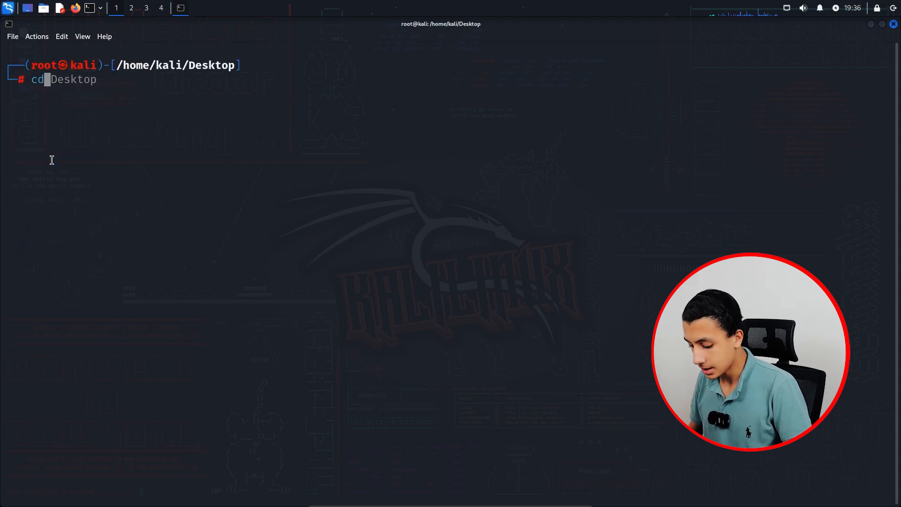
pyautogui.write('/var/lib/tor/hidden_service/')
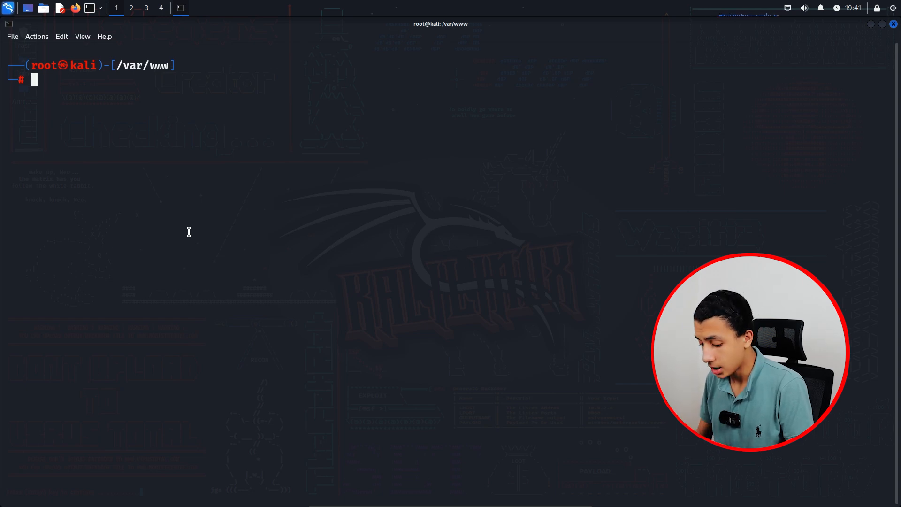
# Change the root in /etc/nginx/sites-available/default from /var/www/html to /var/www/AmrSecWebsite
pyautogui.write('nano /etc/nginx/sites-available/default')
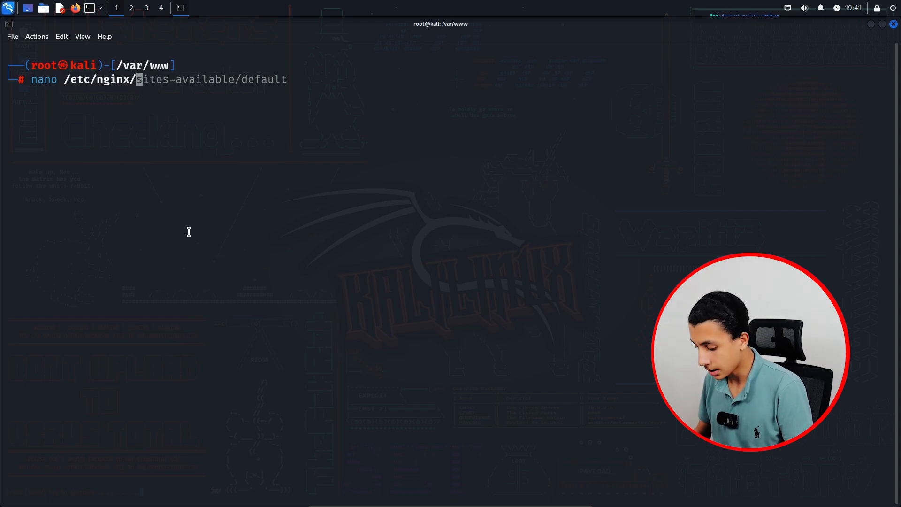
pyautogui.press('Tab')
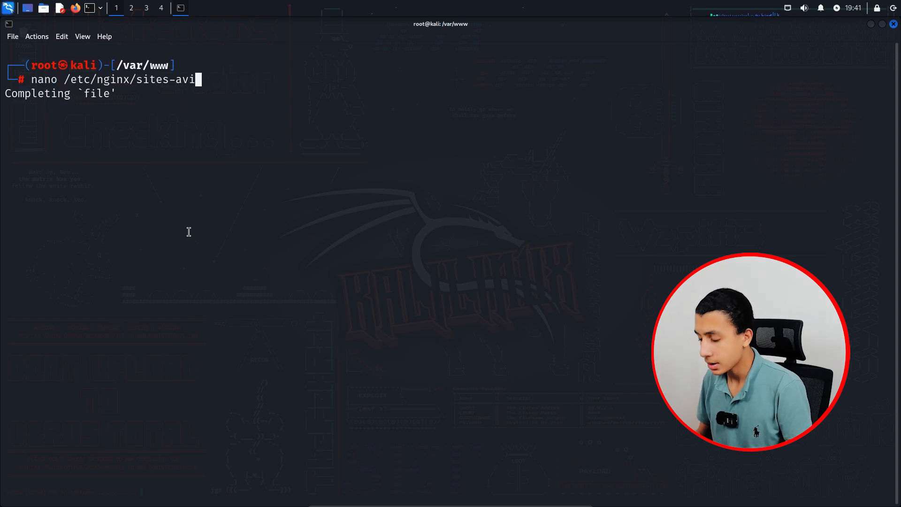
pyautogui.press('Tab')
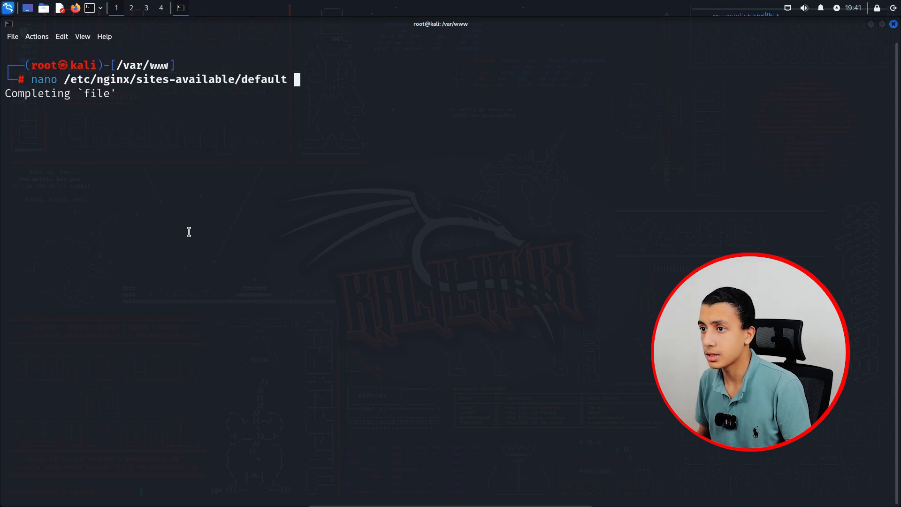
pyautogui.press('Return')
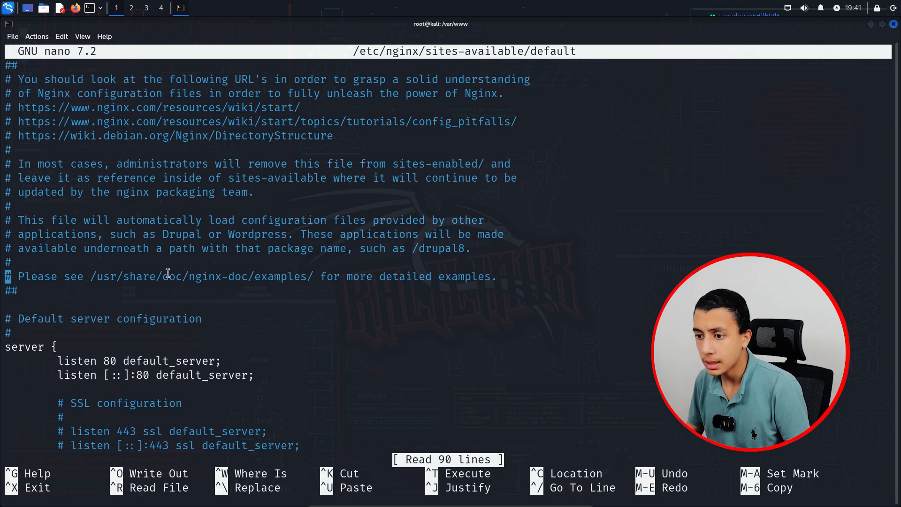
pyautogui.scroll(-3)
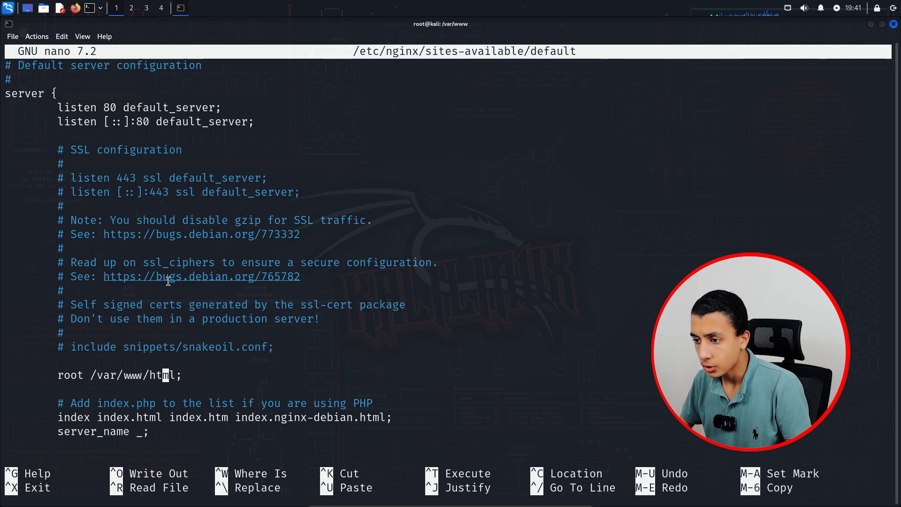
pyautogui.press('BackSpace')
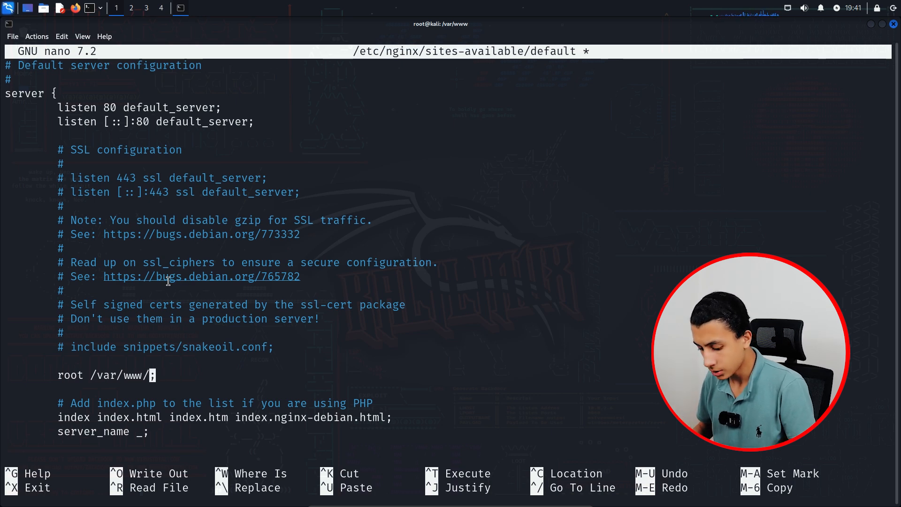
pyautogui.write('AmrSec')
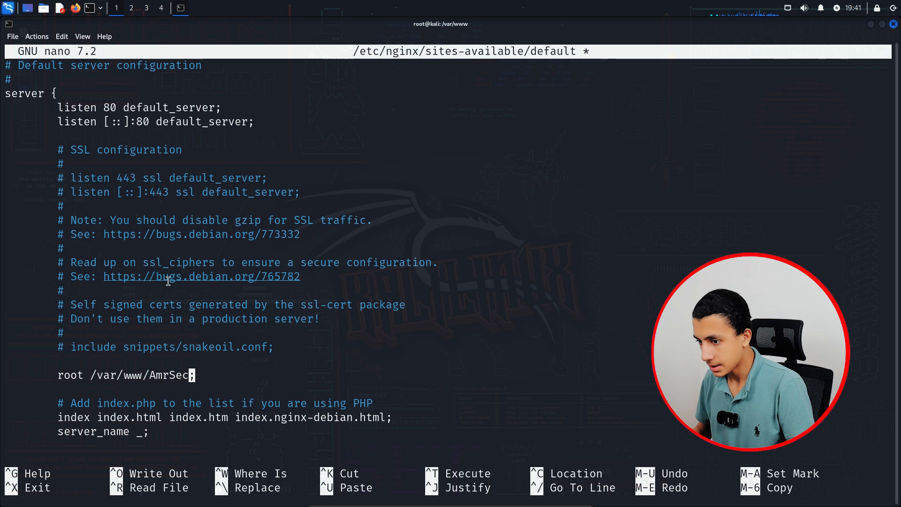
pyautogui.write('We')
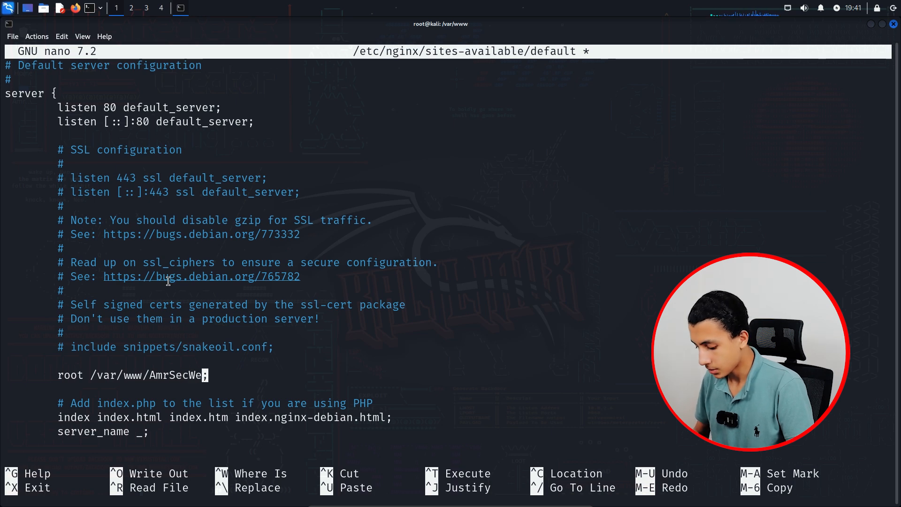
pyautogui.write('bsite')
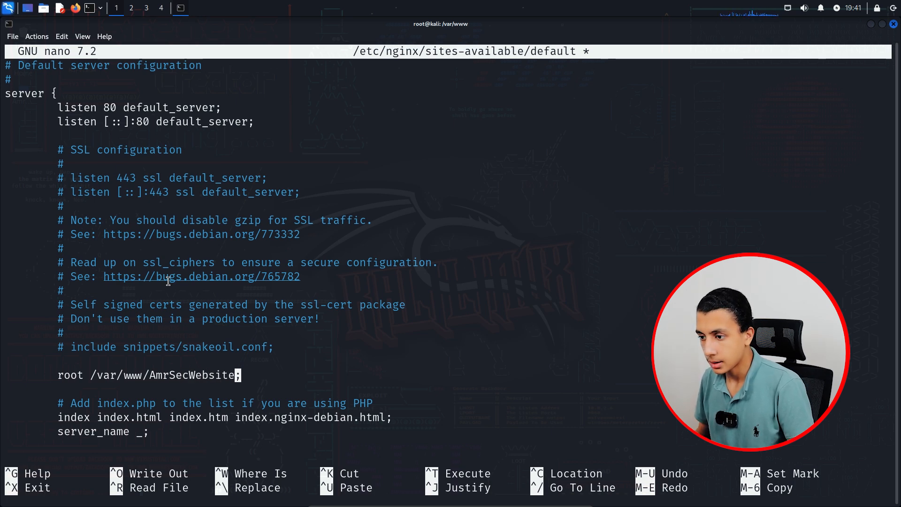
pyautogui.press('ctrl+x')
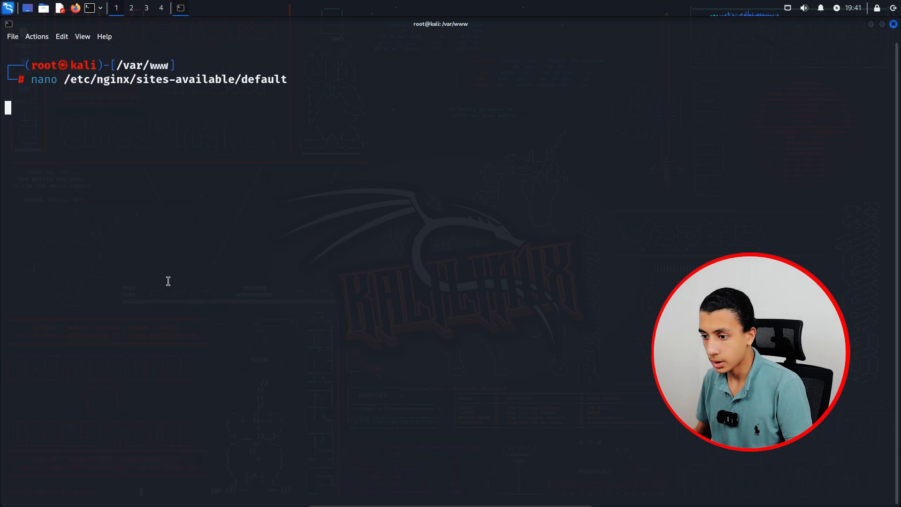
# Restart nginx and run ifconfig to find the LAN address 192.168.1.113
pyautogui.press('Return')
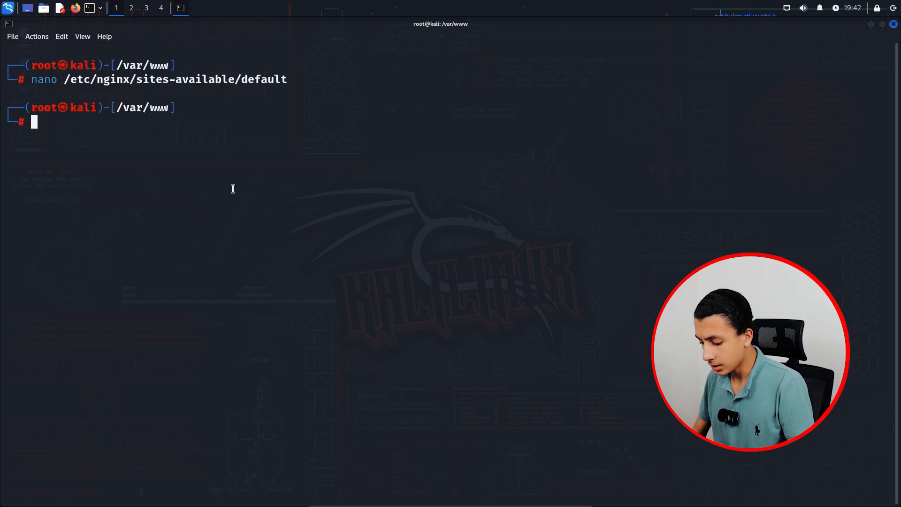
pyautogui.write('systemctl nginx restart')
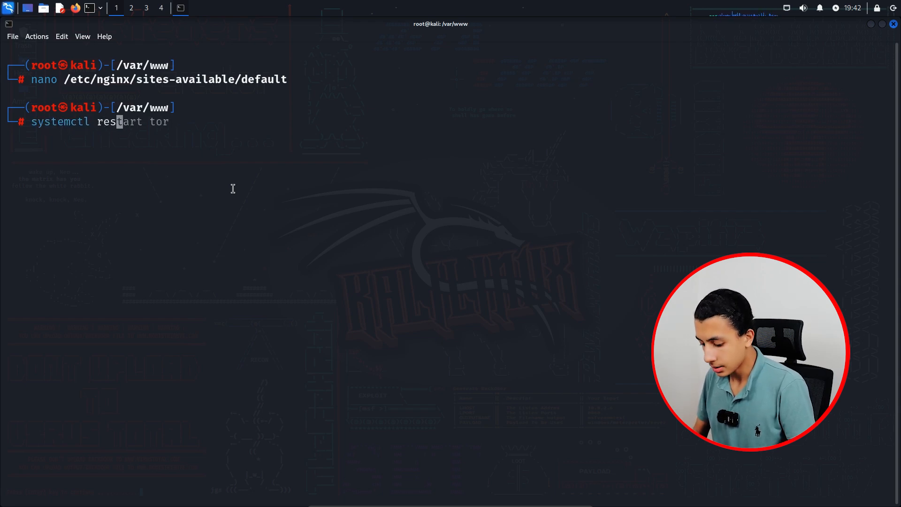
pyautogui.write('nginx')
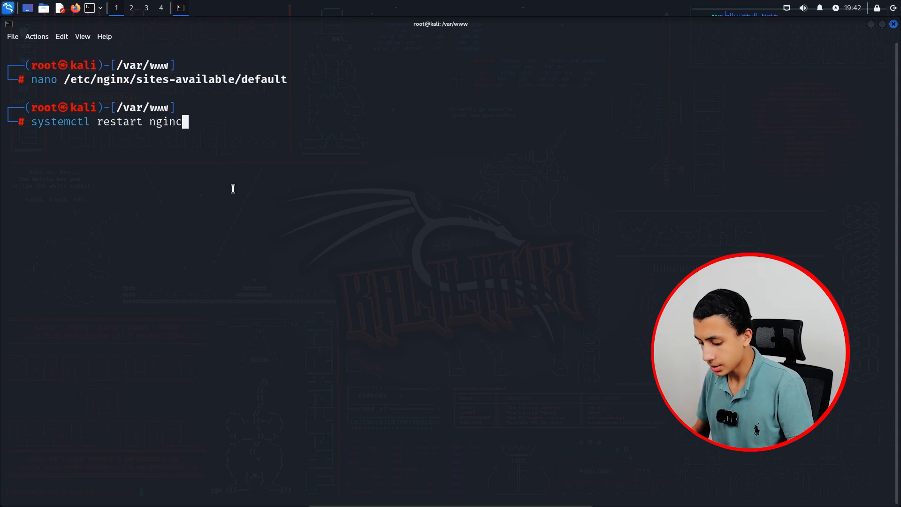
pyautogui.press('Return')
pyautogui.write('ifc')
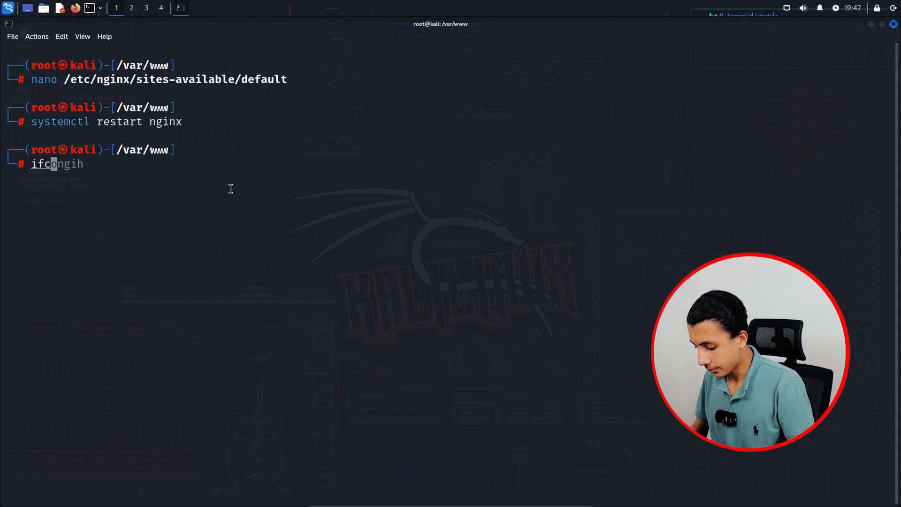
pyautogui.press('Return')
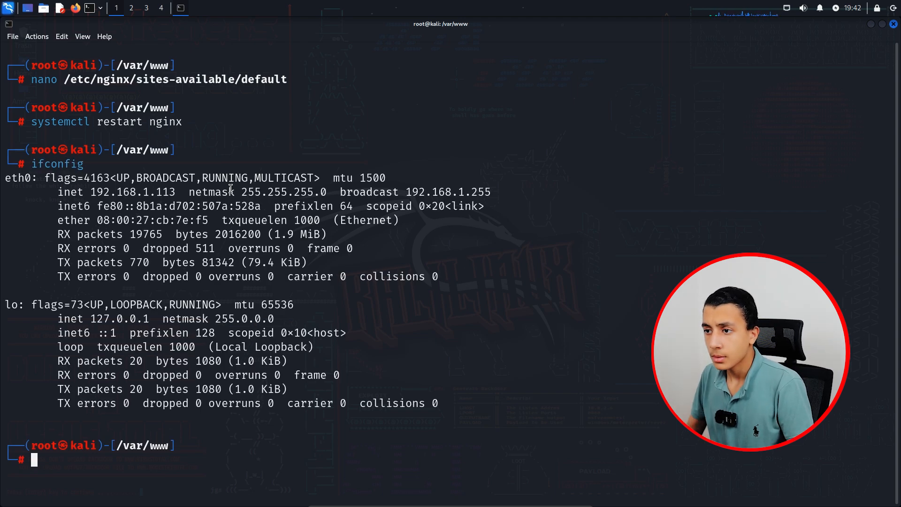
pyautogui.doubleClick(132, 192)
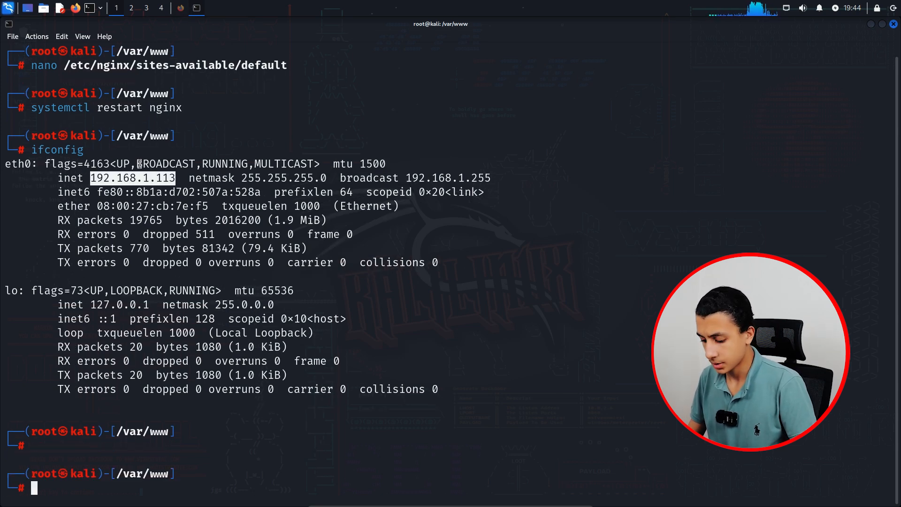
# Open a Firefox tab and browse to 192.168.1.113
pyautogui.click(75, 8)
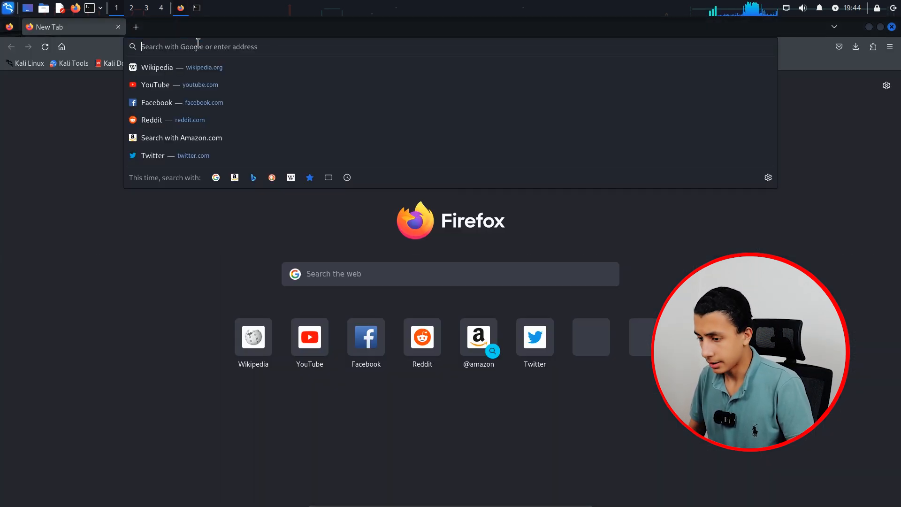
pyautogui.write('192.168.1.113')
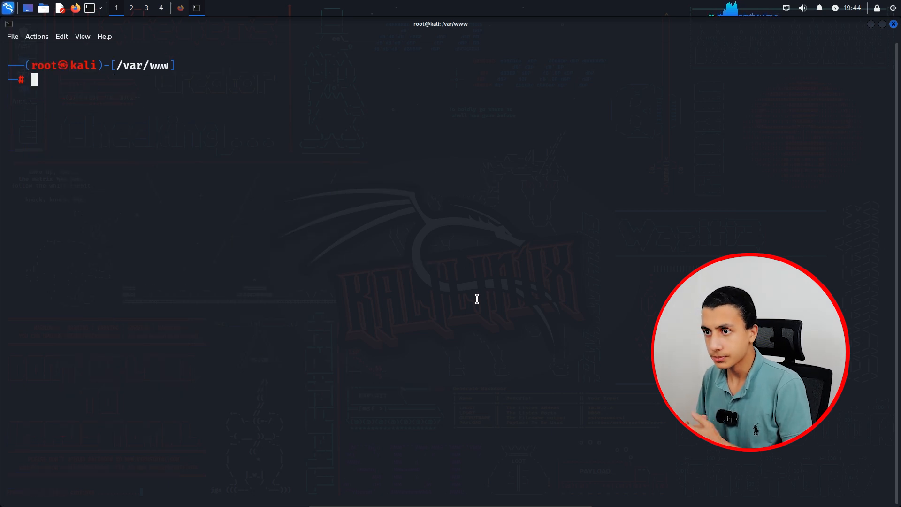
# Abandon the suggested apt command and type nano /etc/tor/torrc at the prompt
pyautogui.write('sudo apt remove nginx tor')
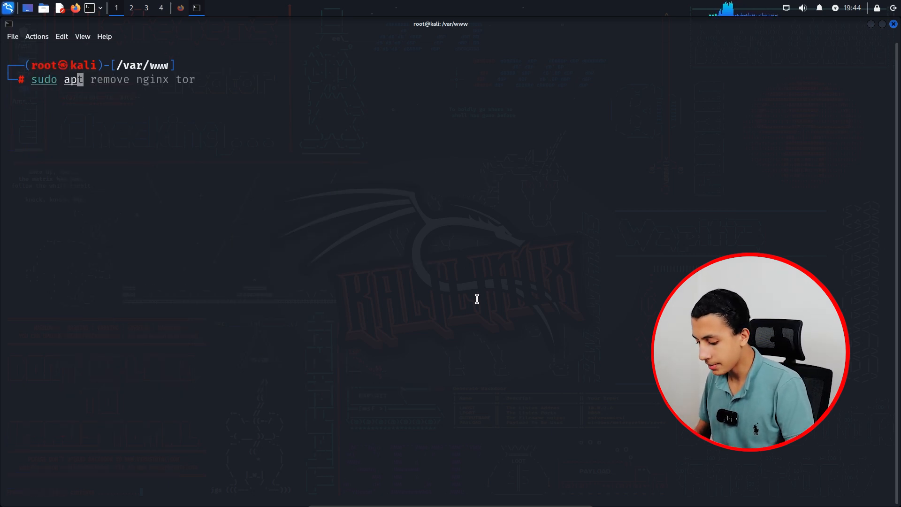
pyautogui.write('install gcc libc6-dev libsodium-dev make autoconf')
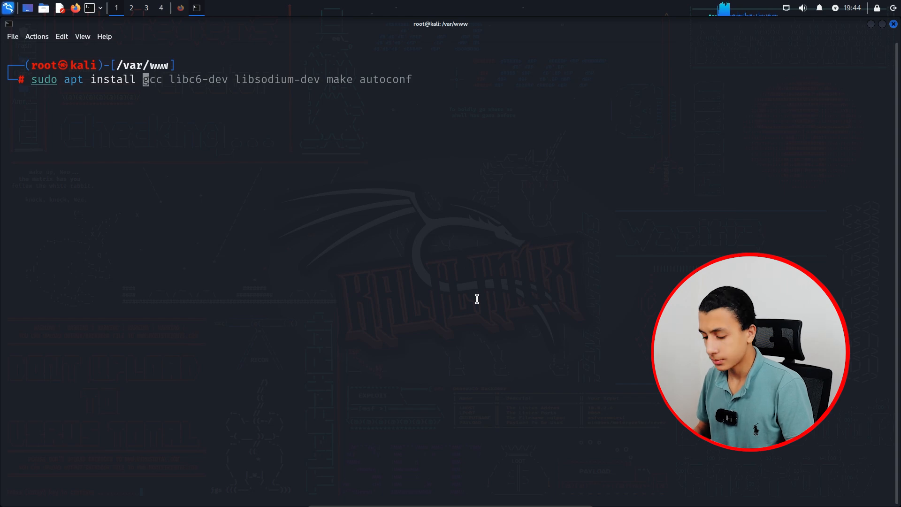
pyautogui.press('Return')
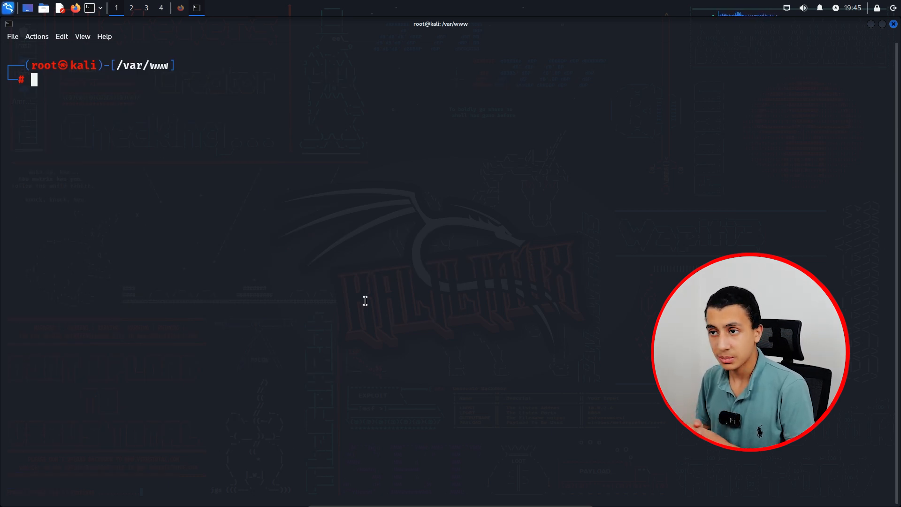
pyautogui.write('nano /etc/tor/torrc')
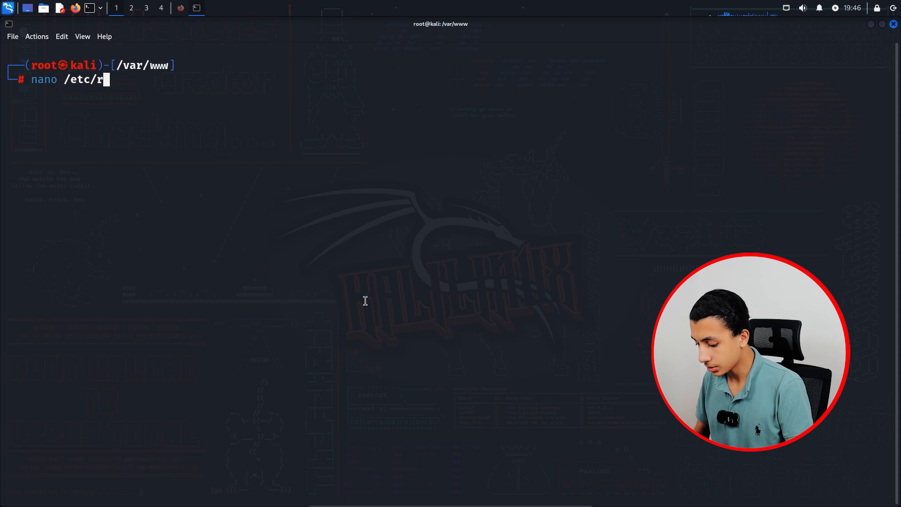
pyautogui.write('or/torrc')
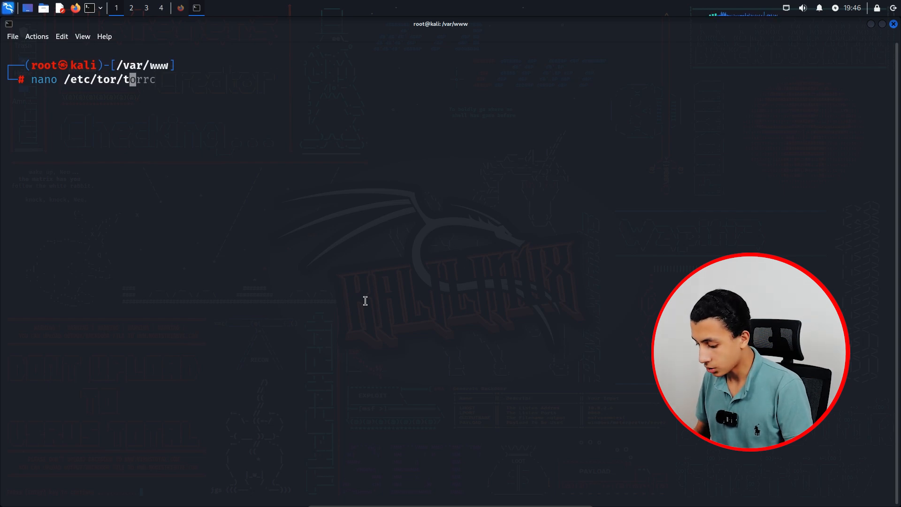
pyautogui.write('rc')
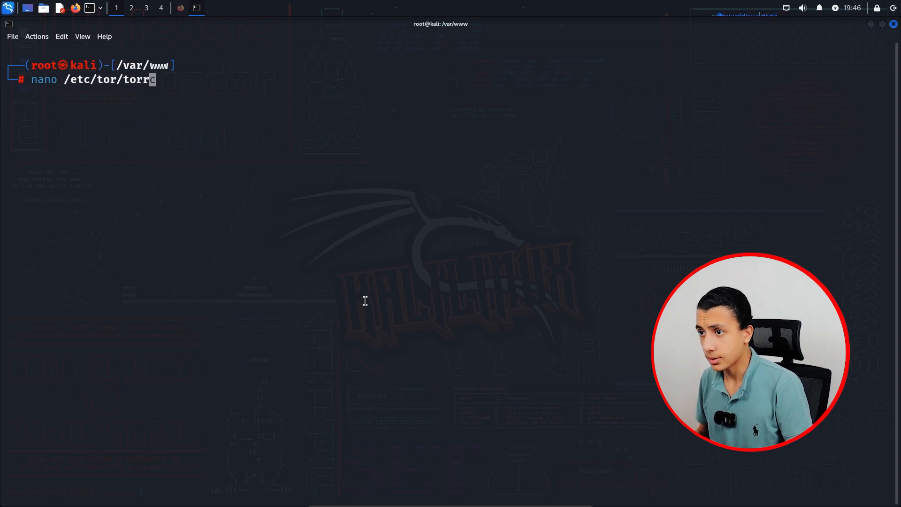
# Uncomment HiddenServiceDir and HiddenServicePort 80 127.0.0.1:80 in torrc, then exit nano
pyautogui.press('Return')
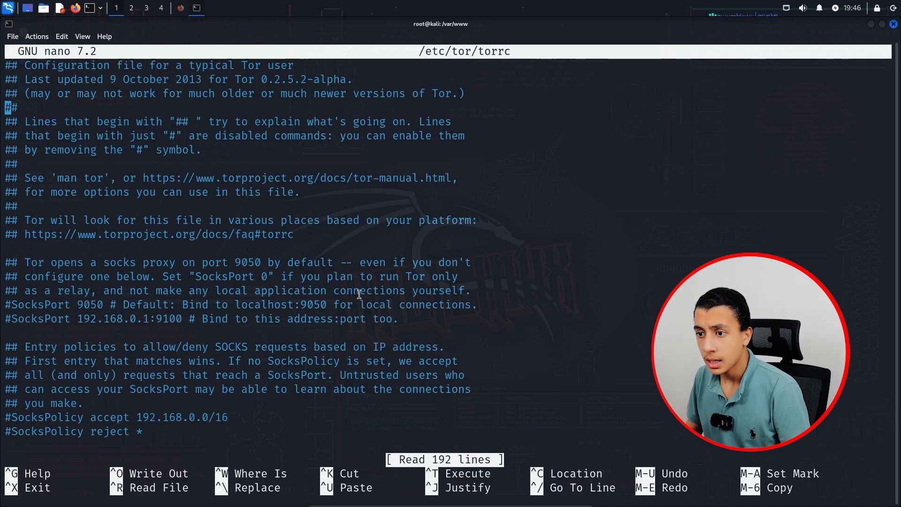
pyautogui.scroll(-3)
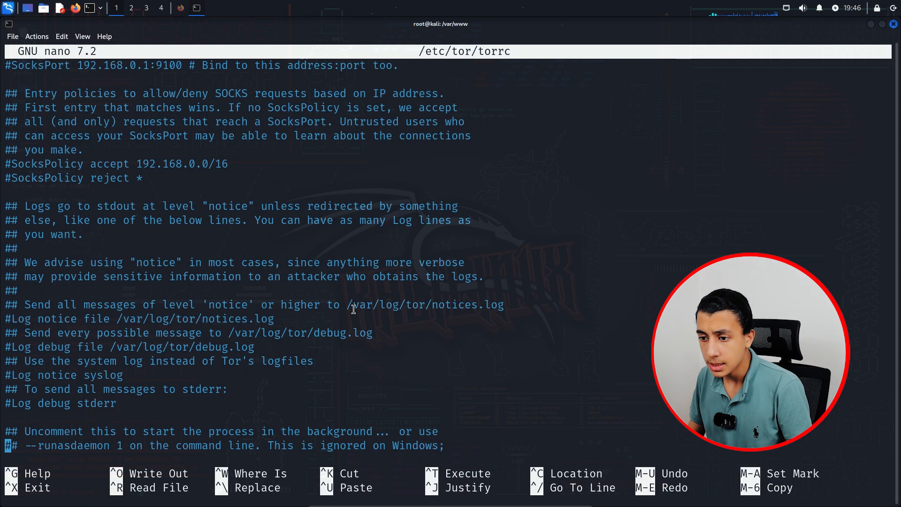
pyautogui.scroll(-3)
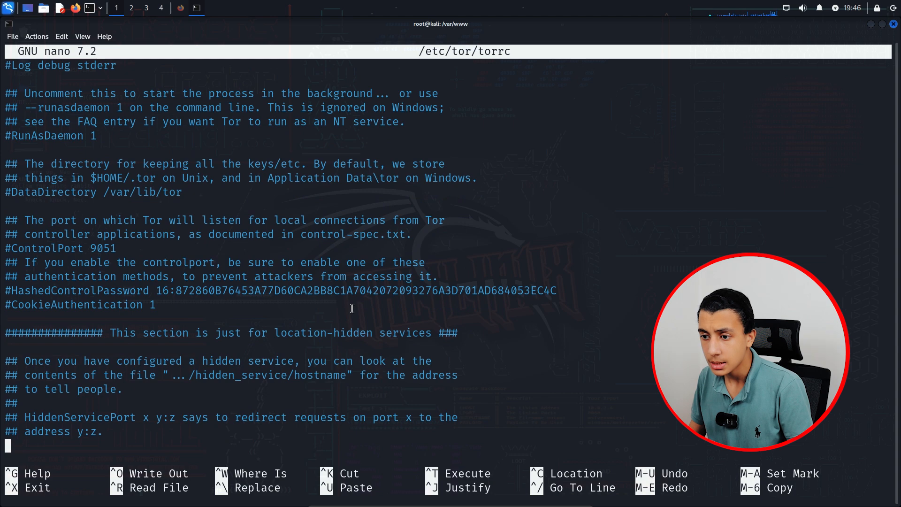
pyautogui.moveTo(134, 371)
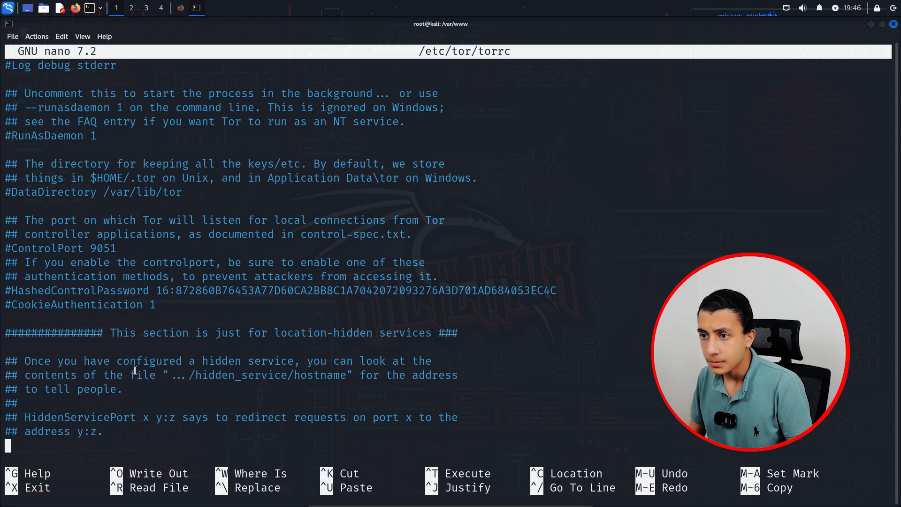
pyautogui.scroll(-3)
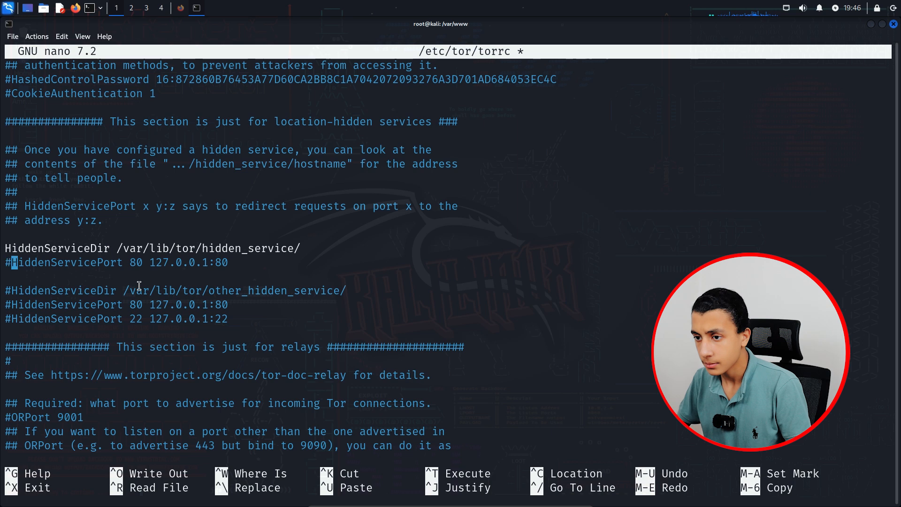
pyautogui.press('ctrl+x')
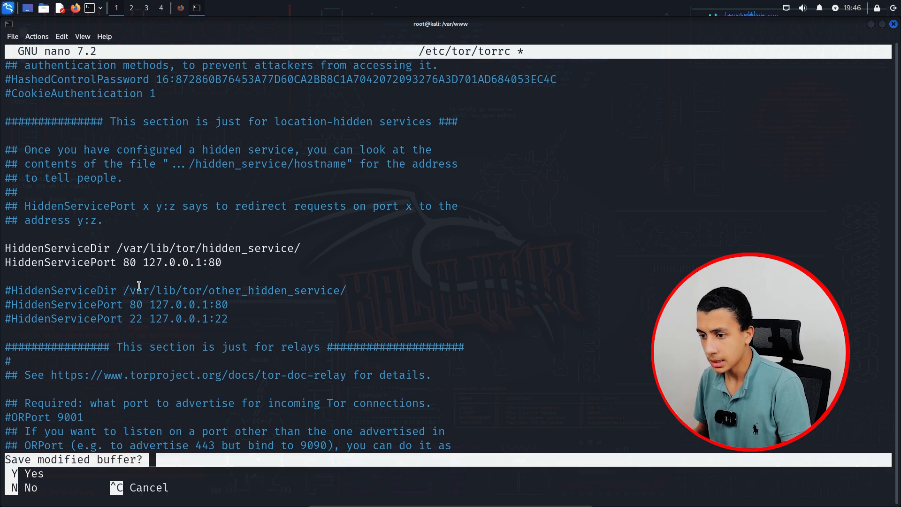
# Save torrc, restart Tor, and type cat /var/lib/tor/hidden_service/hostname
pyautogui.press('y')
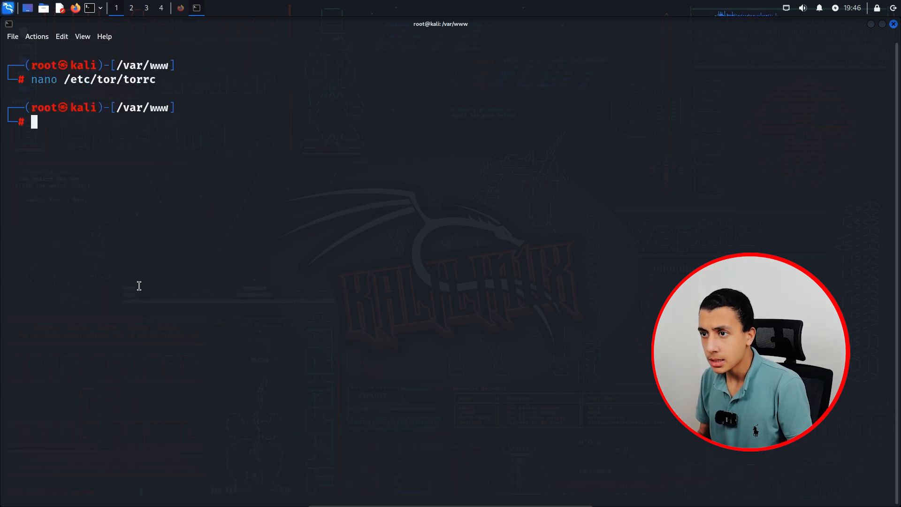
pyautogui.write('systemctl restart nginx')
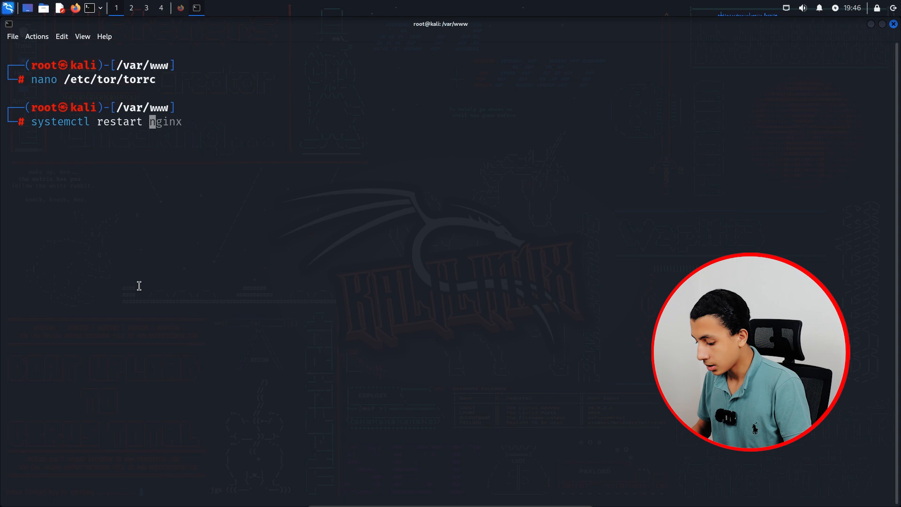
pyautogui.write(' tor')
pyautogui.press('Return')
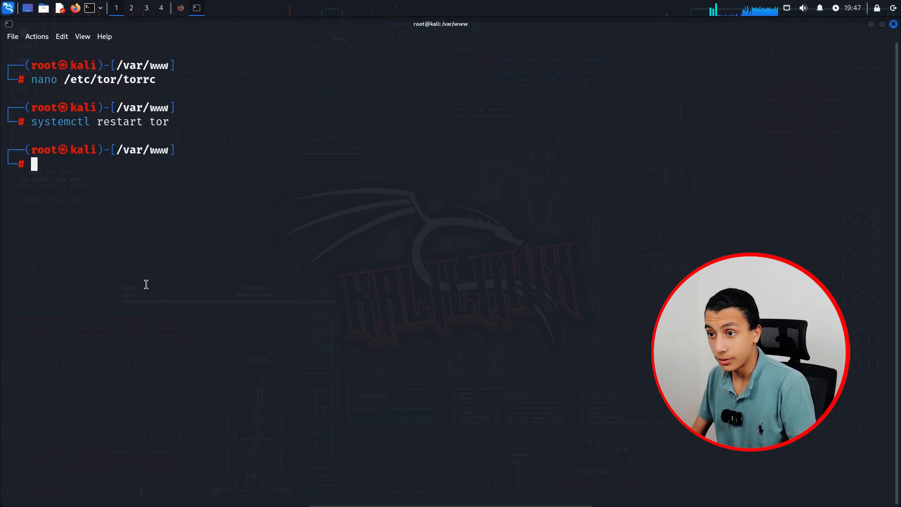
pyautogui.write('cat /var/lib/tor/hidden_service/hostname')
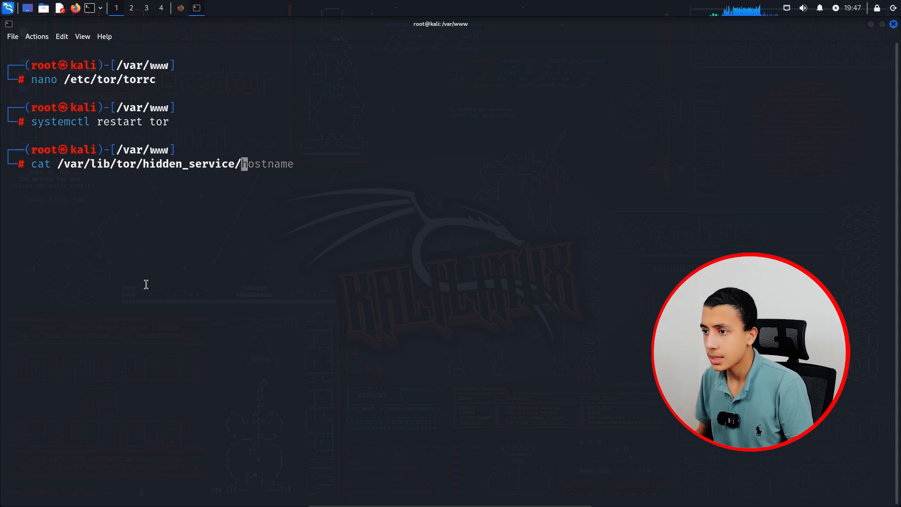
# Print the hidden_service hostname file, then select and copy the .onion address
pyautogui.press('Tab')
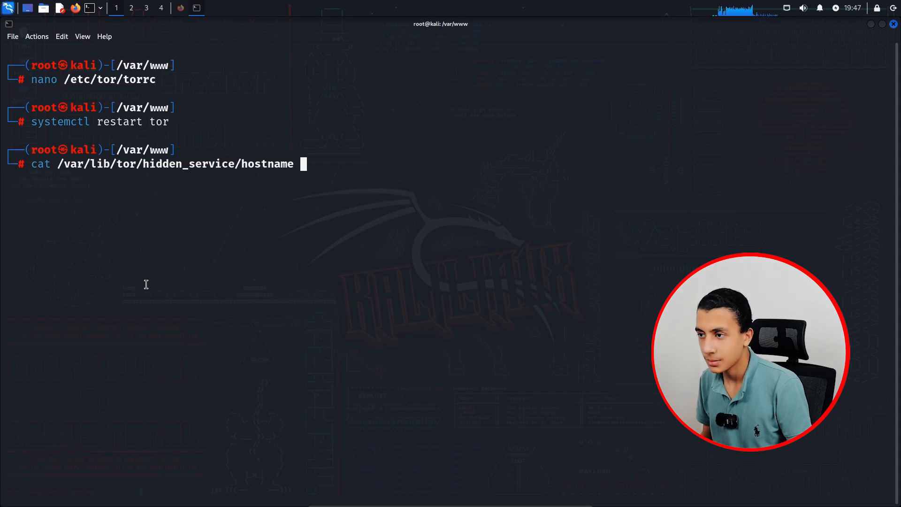
pyautogui.press('Return')
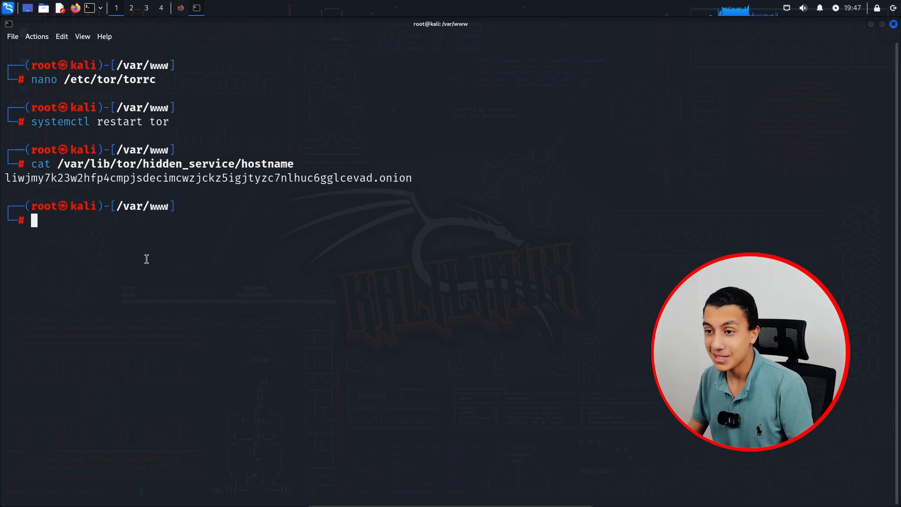
pyautogui.tripleClick(207, 179)
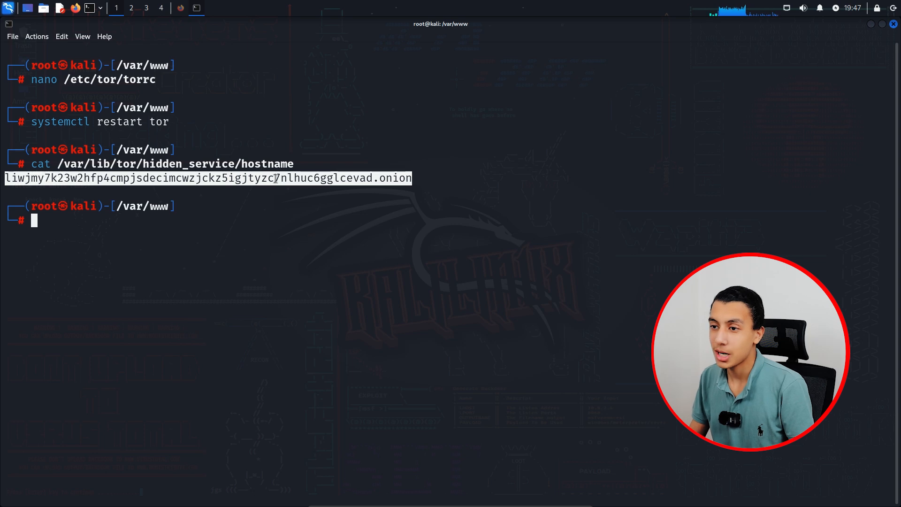
pyautogui.rightClick(276, 179)
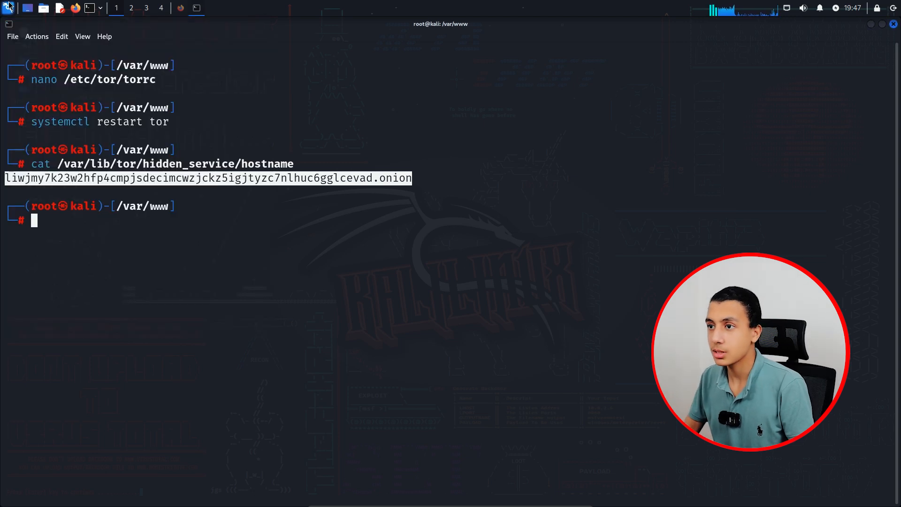
pyautogui.moveTo(571, 182)
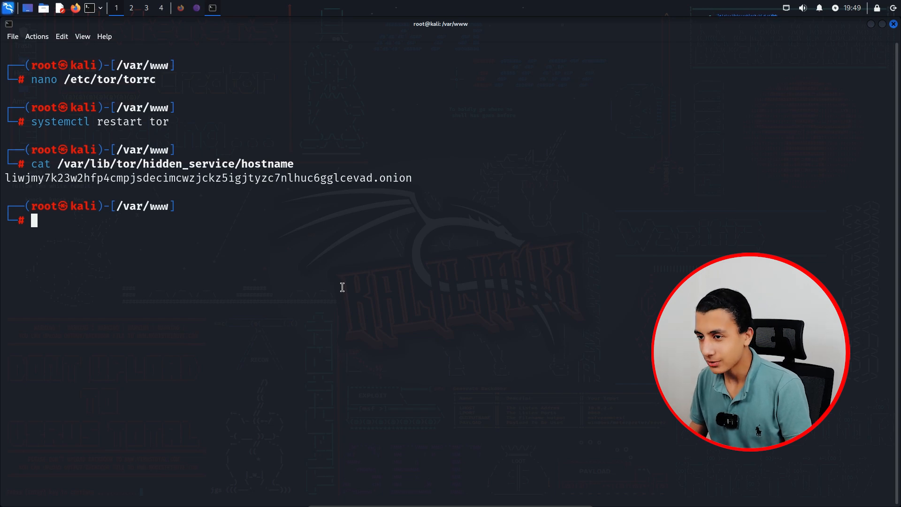
# Clear the screen and apt install gcc, libc6-dev, libsodium-dev, make and autoconf
pyautogui.write('cvl')
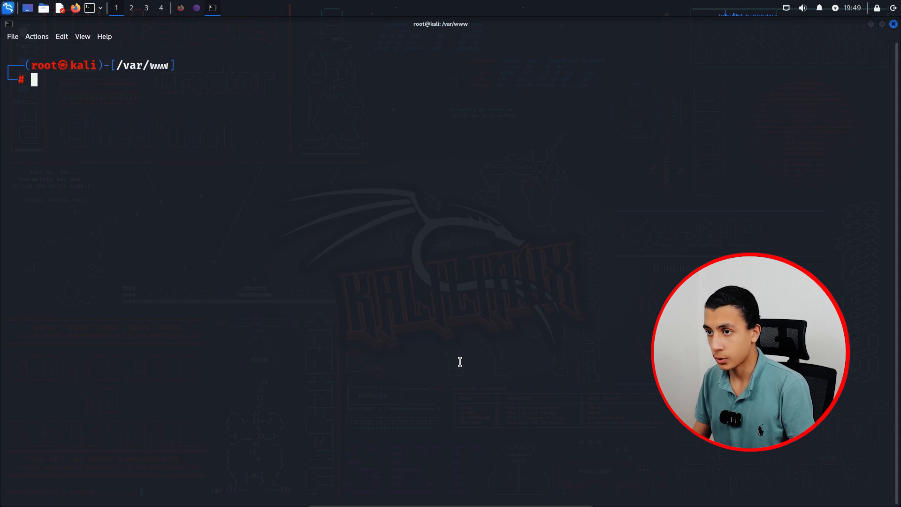
pyautogui.moveTo(592, 271)
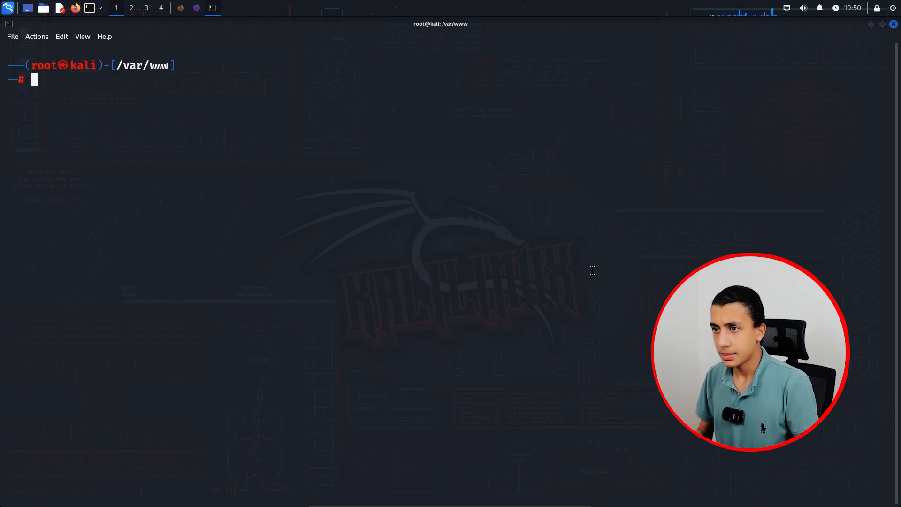
pyautogui.write('sudo apt install gcc libc6-dev libsodium-dev make autoconf')
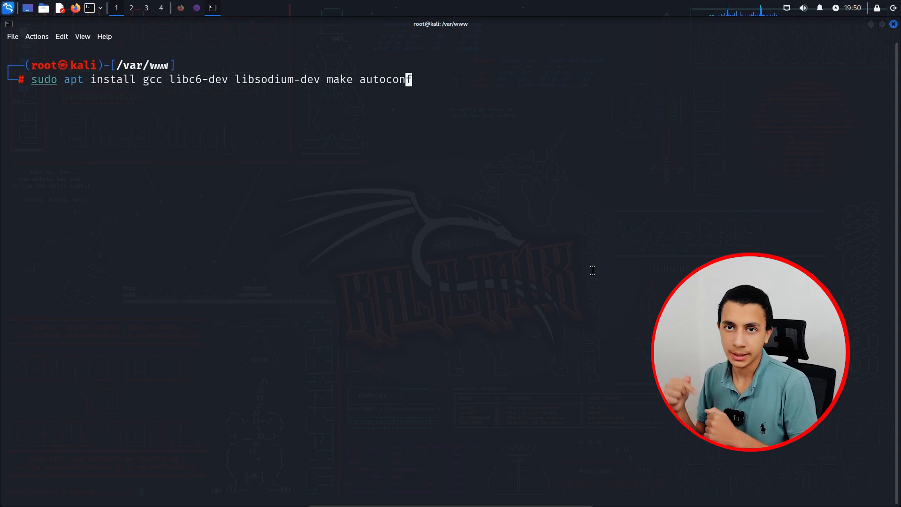
pyautogui.press('Return')
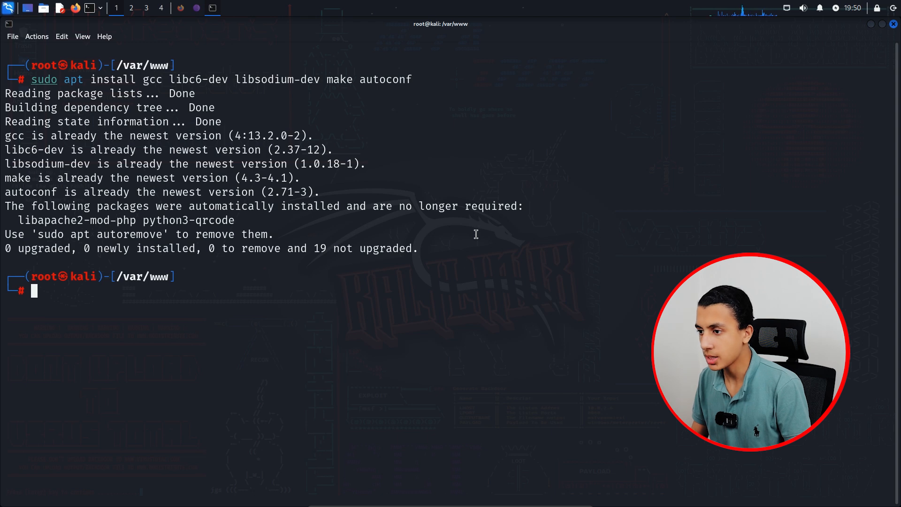
pyautogui.moveTo(531, 452)
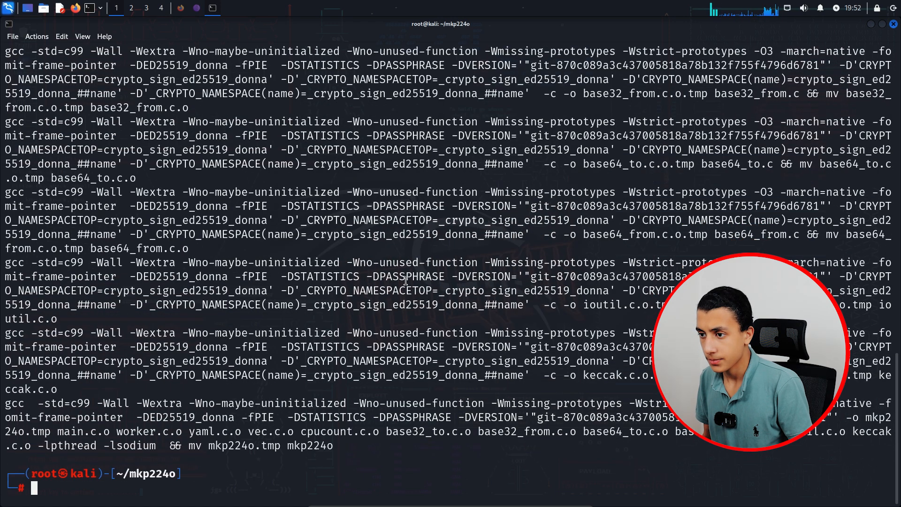
# Clear the screen and start the mkp224o command with the 'amrsec' prefix
pyautogui.write('clear')
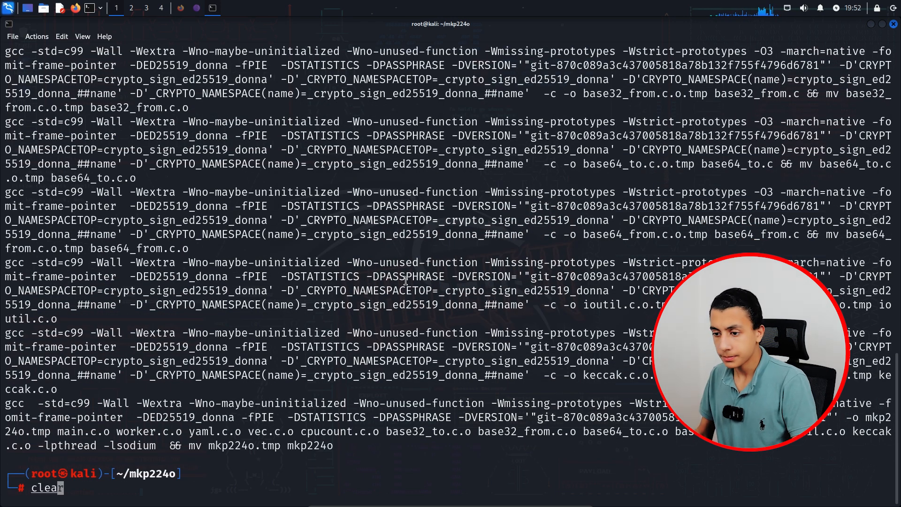
pyautogui.press('Return')
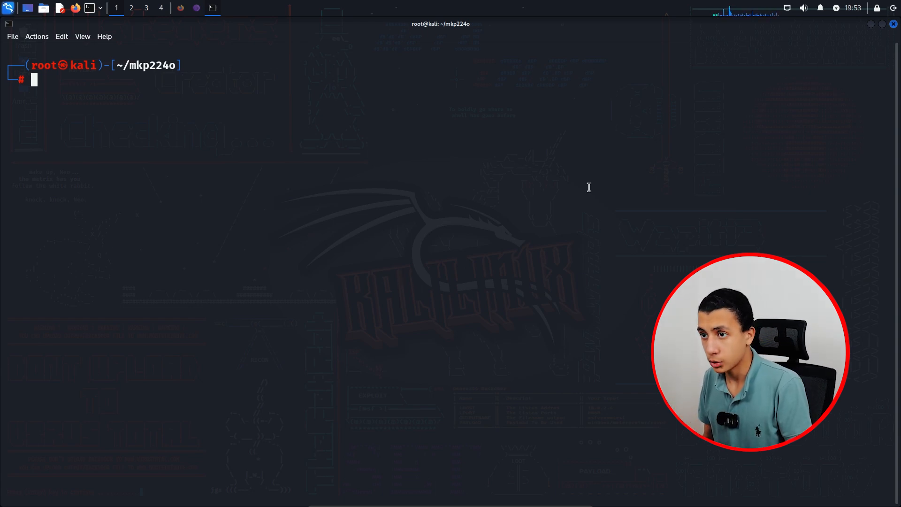
pyautogui.write('./mkp224o 235  -v -n 1 -d ~/mynewdomain -t 4')
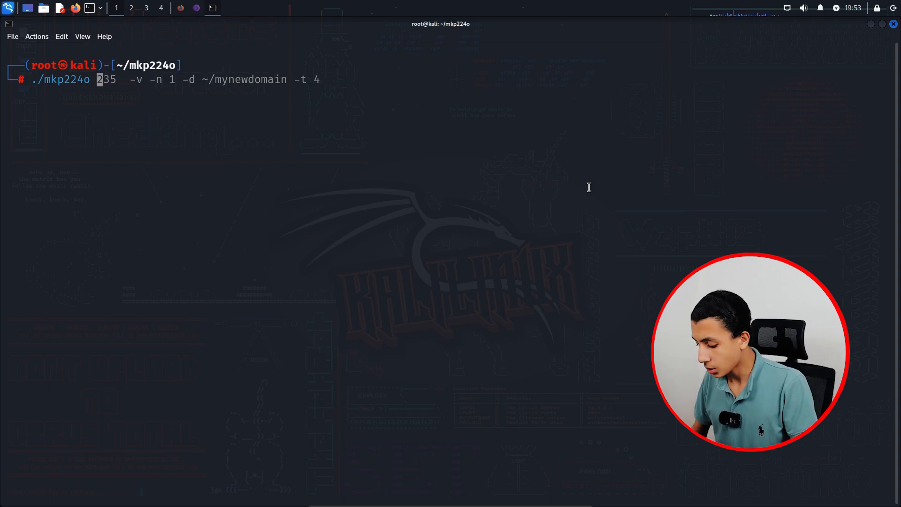
pyautogui.write('amr')
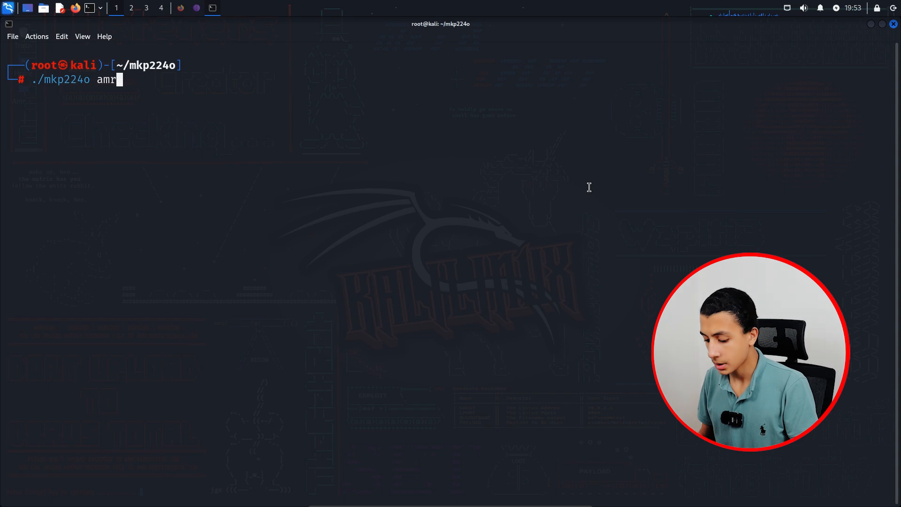
pyautogui.write('sec')
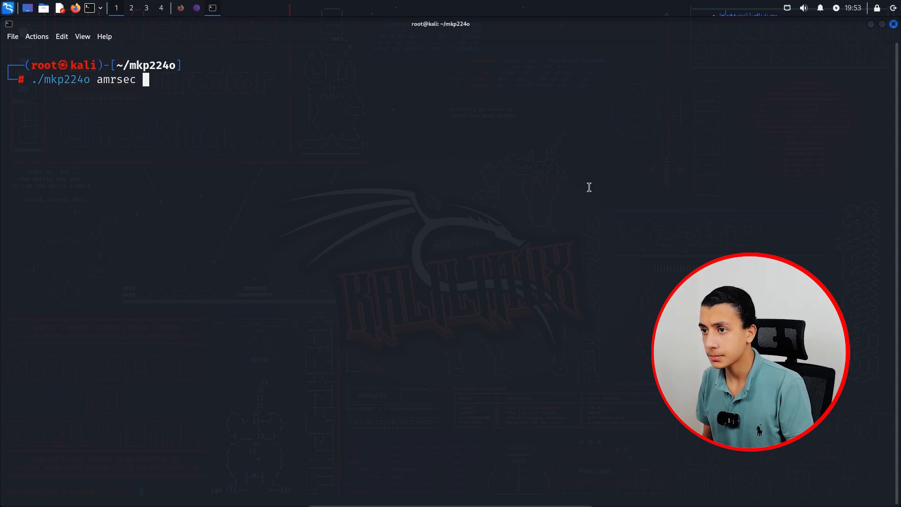
# Add options -v, -n 1, output directory /myNewAddr and -t thread count
pyautogui.write('-v')
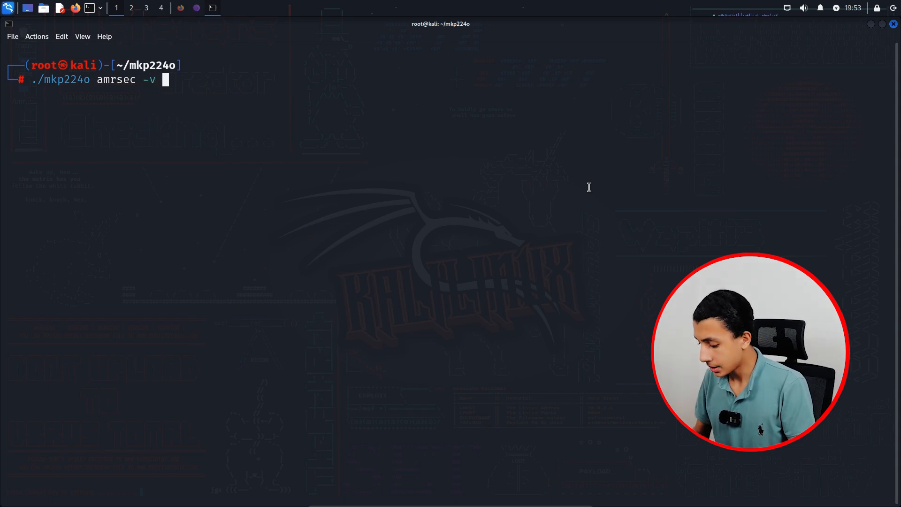
pyautogui.write('-n 1')
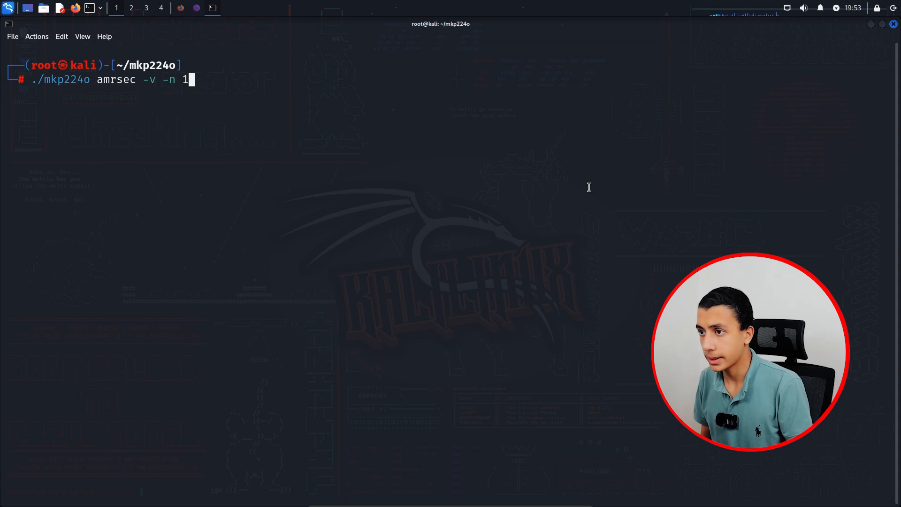
pyautogui.write('-d')
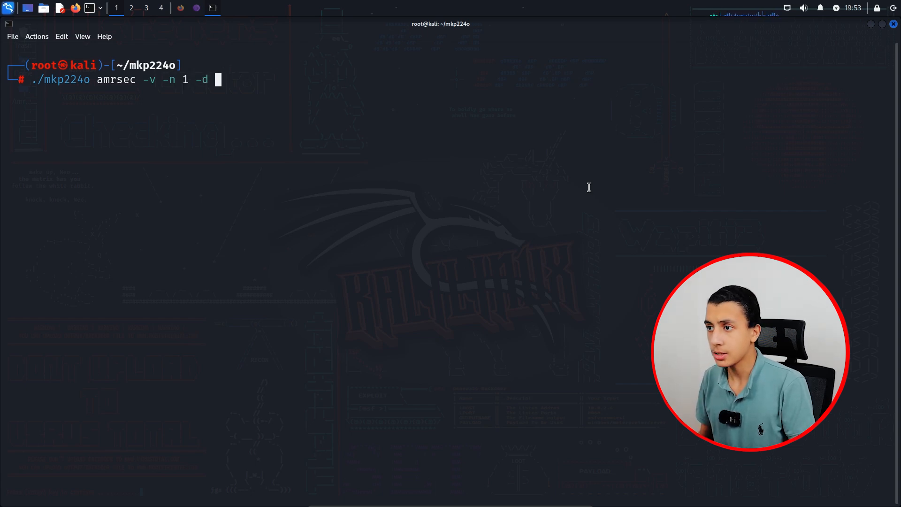
pyautogui.write('/')
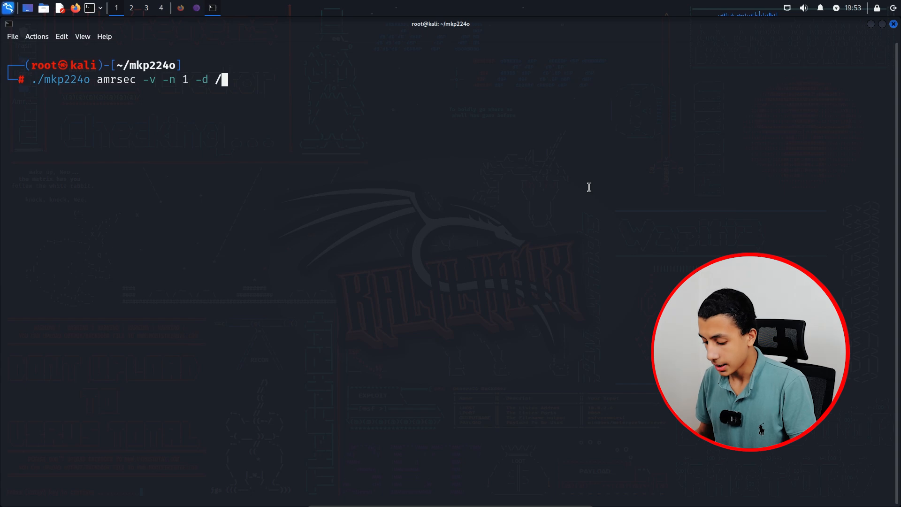
pyautogui.write('myN')
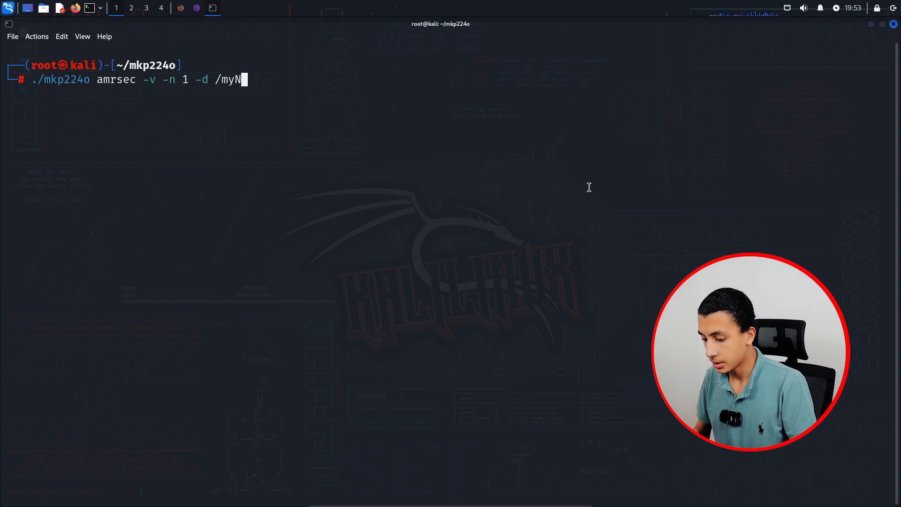
pyautogui.write('ewA')
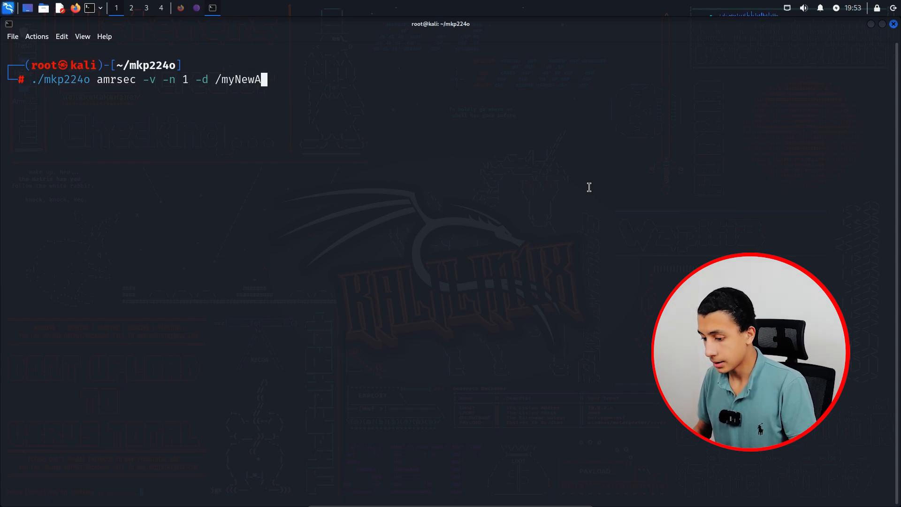
pyautogui.write('ddr')
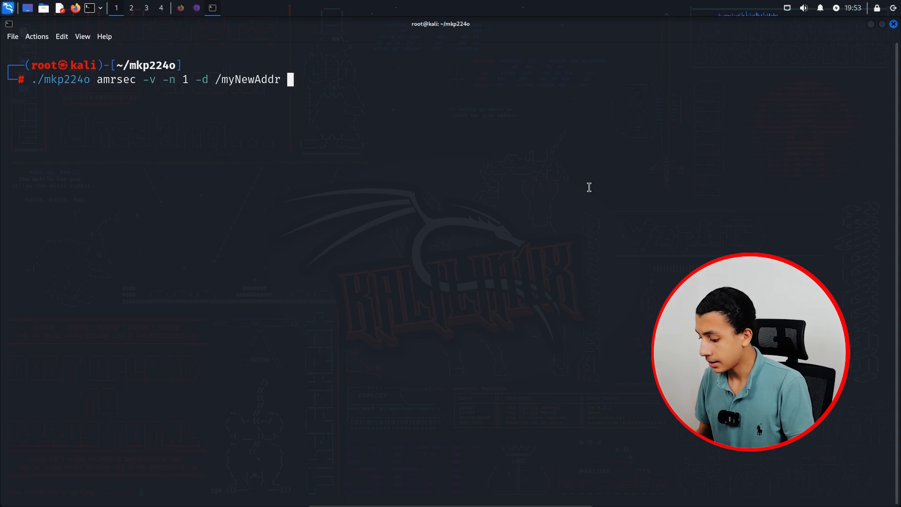
pyautogui.write('-t')
pyautogui.write('cd')
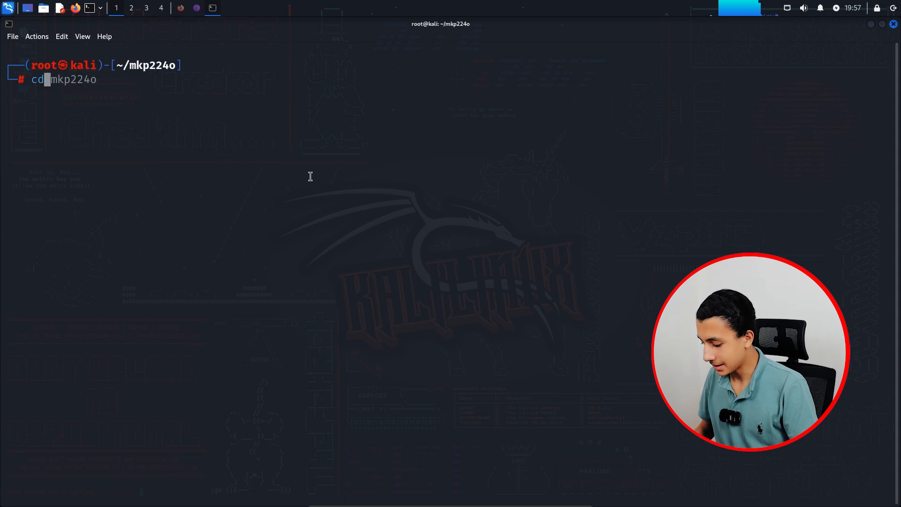
# Enter /myNewAddr and the generated amrsec onion folder, marking the secret key file
pyautogui.write('/m')
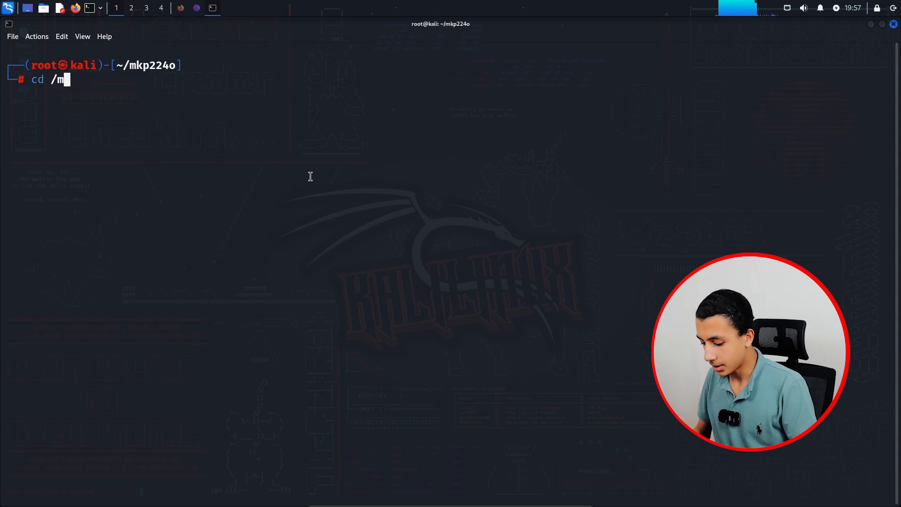
pyautogui.write('yNewAddr')
pyautogui.write('ls')
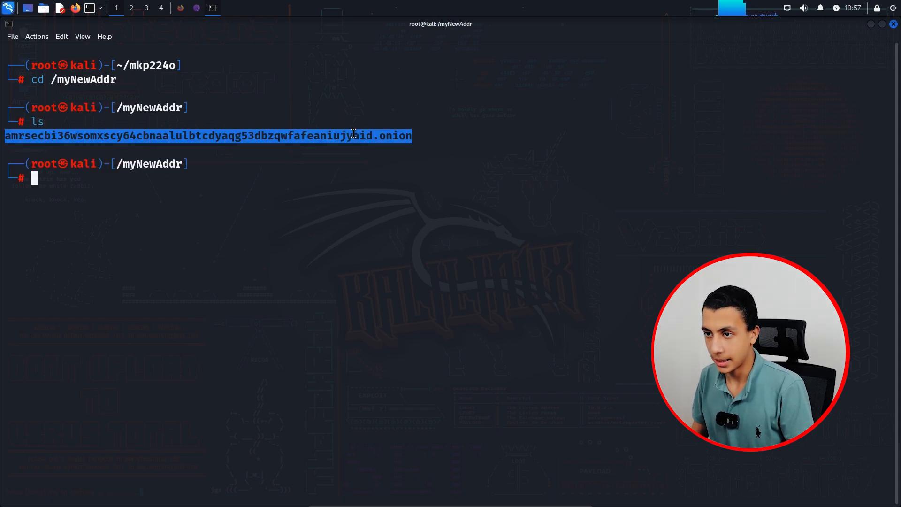
pyautogui.write('cd a')
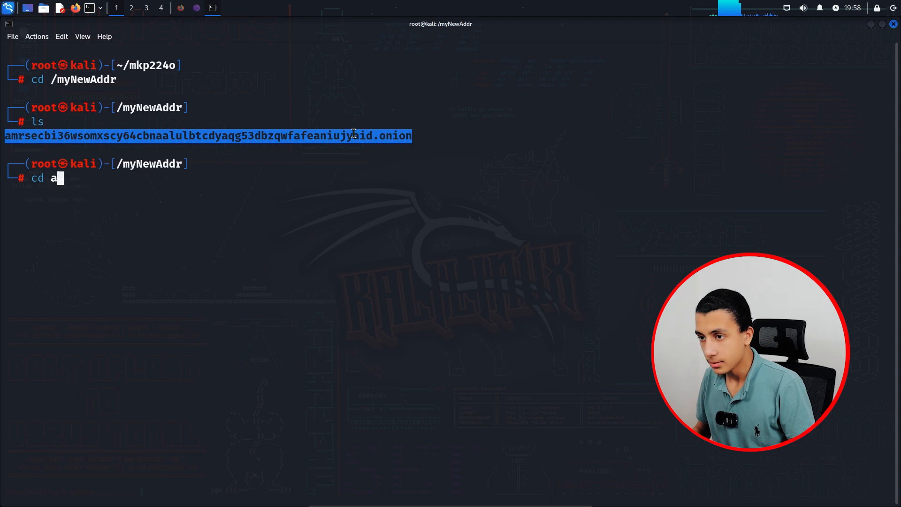
pyautogui.press('Return')
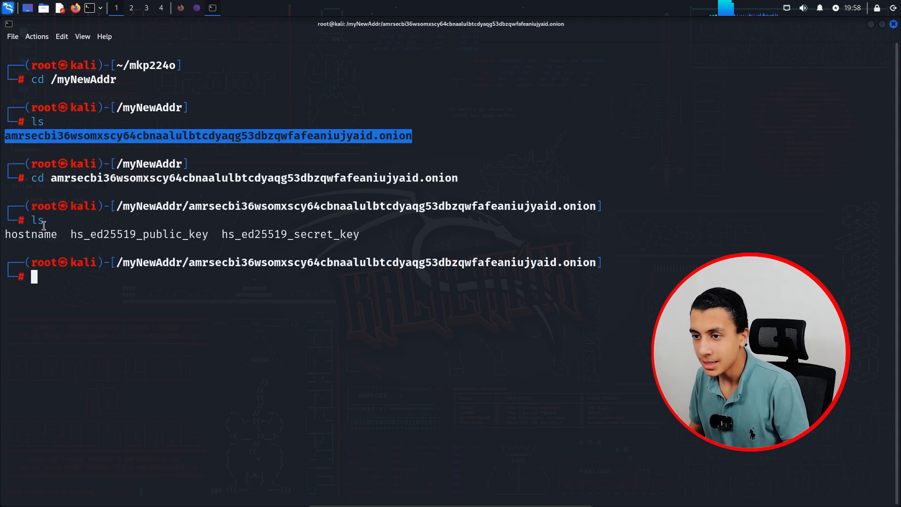
pyautogui.doubleClick(139, 234)
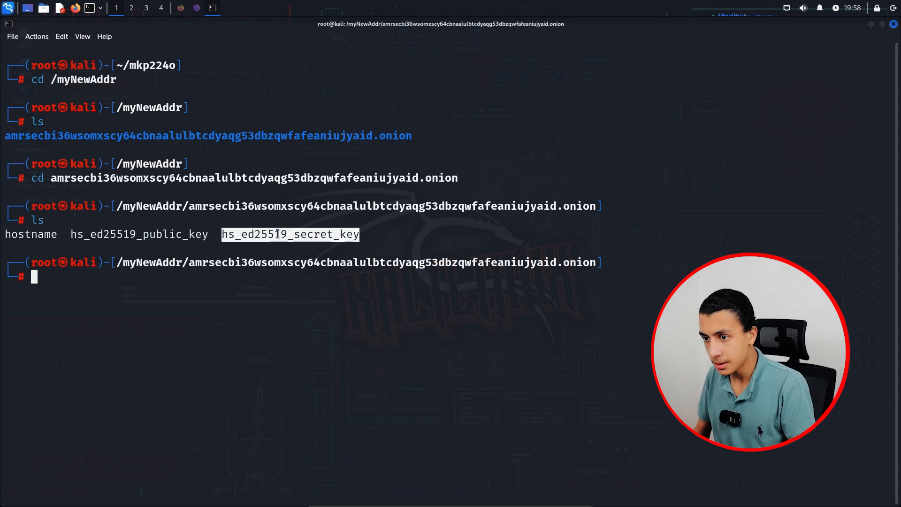
# Copy all the onion's files into /var/lib/tor/hidden_service
pyautogui.write('cp * ./')
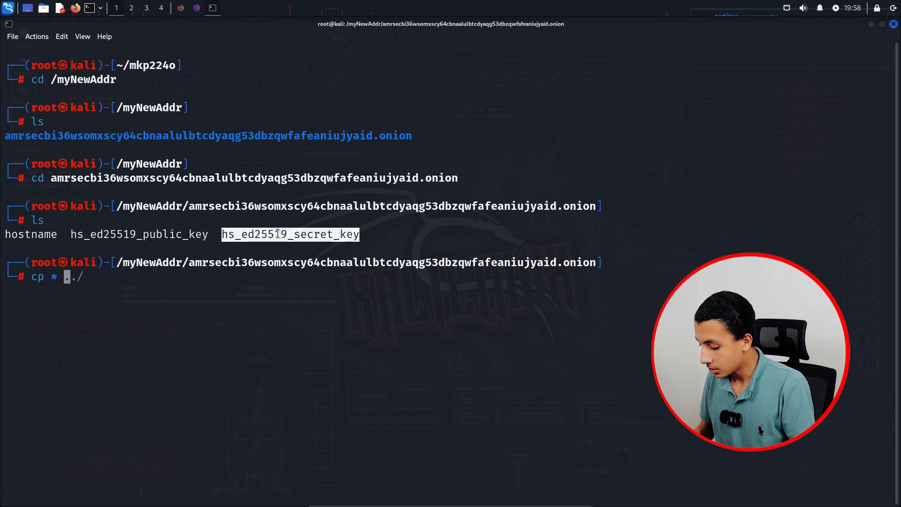
pyautogui.write('/var/')
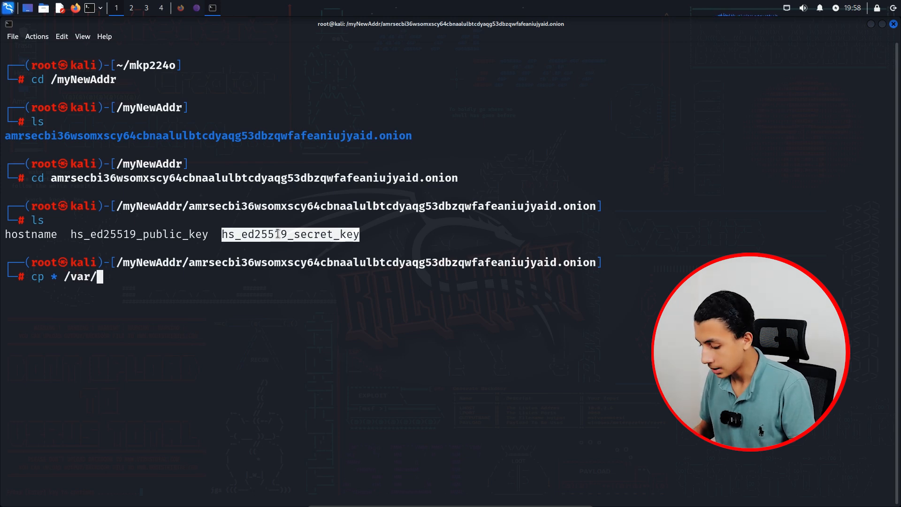
pyautogui.write('lib/')
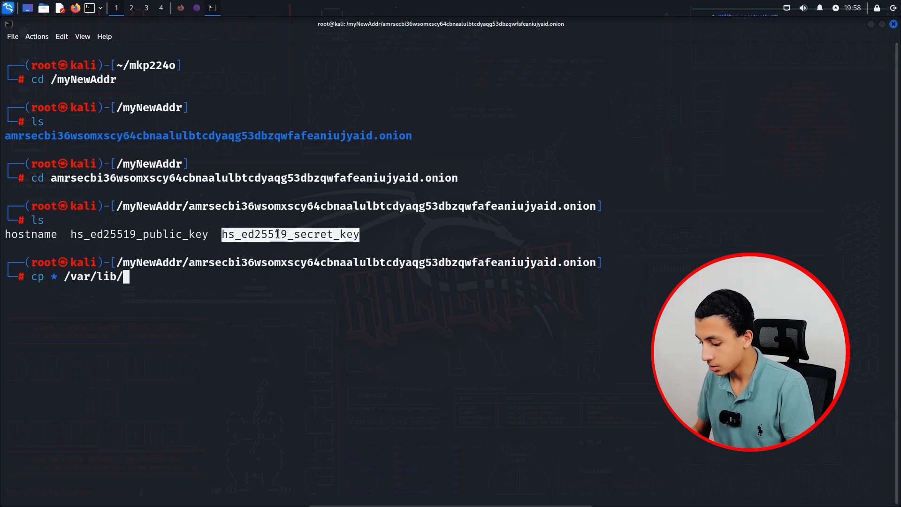
pyautogui.write('tor/hidden_service')
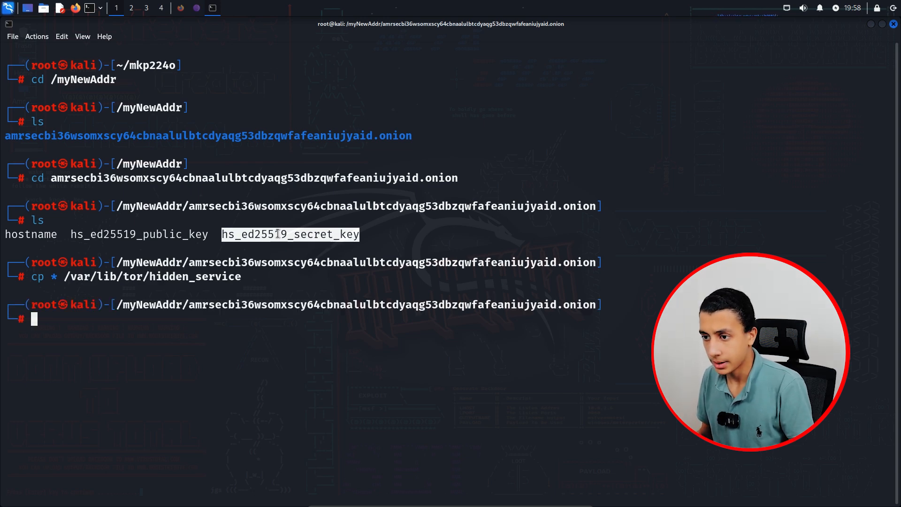
pyautogui.write('clear')
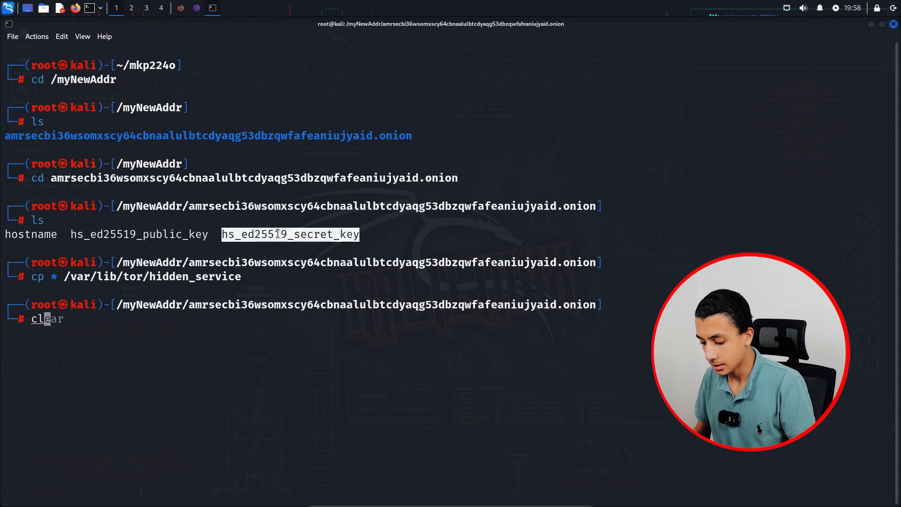
# Clear the screen and display the hidden service hostname showing the amrsec address
pyautogui.press('Return')
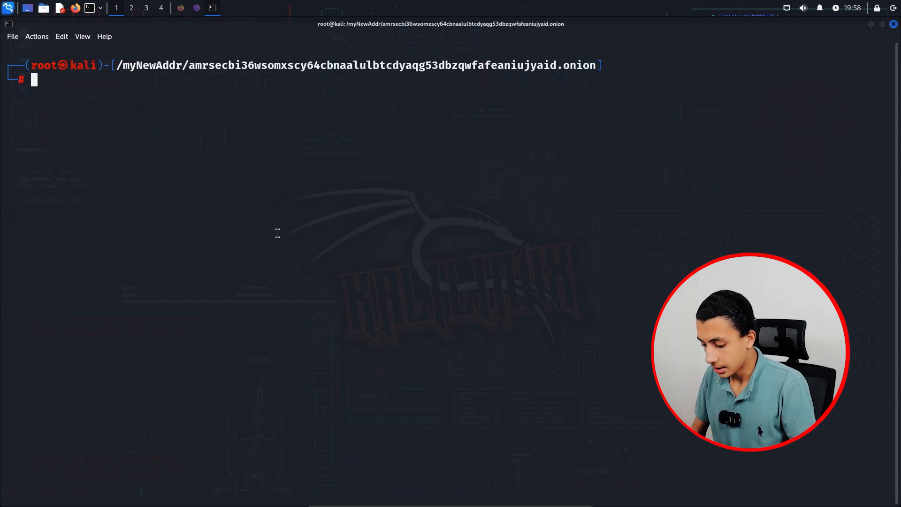
pyautogui.press('Return')
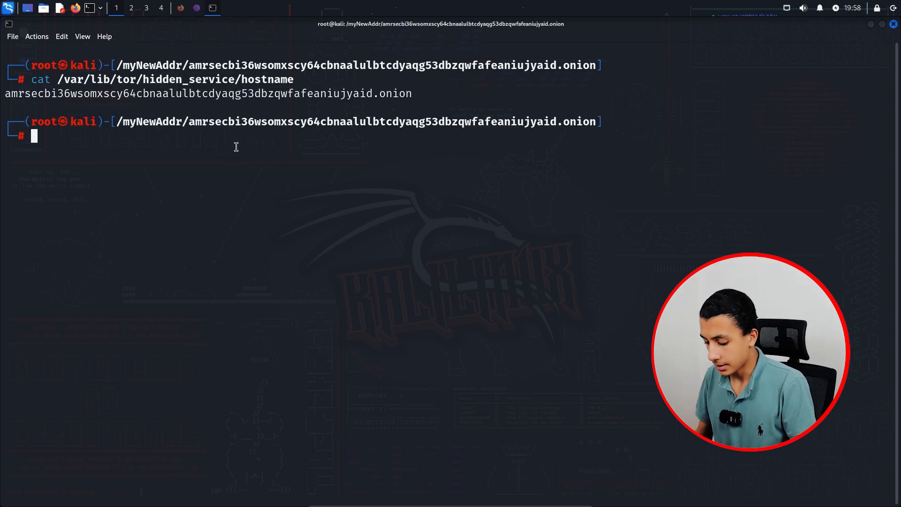
pyautogui.write('sudo apt install gcc libc6-dev libsodium-dev make autoconf')
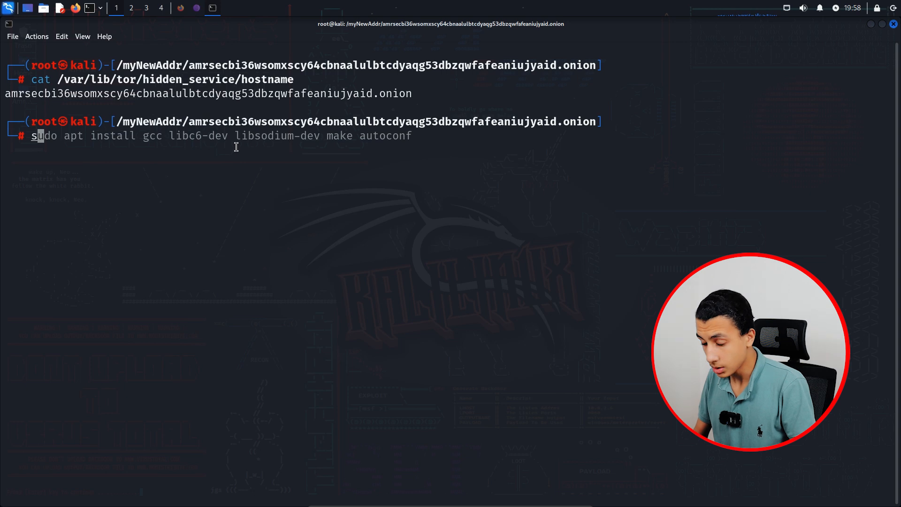
# Restart the Tor service with systemctl restart tor
pyautogui.write('systemctl restart tor')
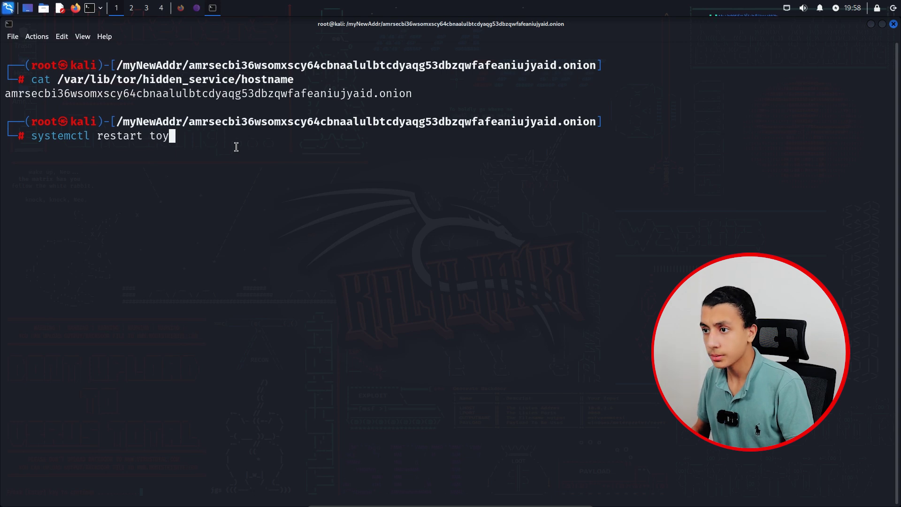
pyautogui.press('Return')
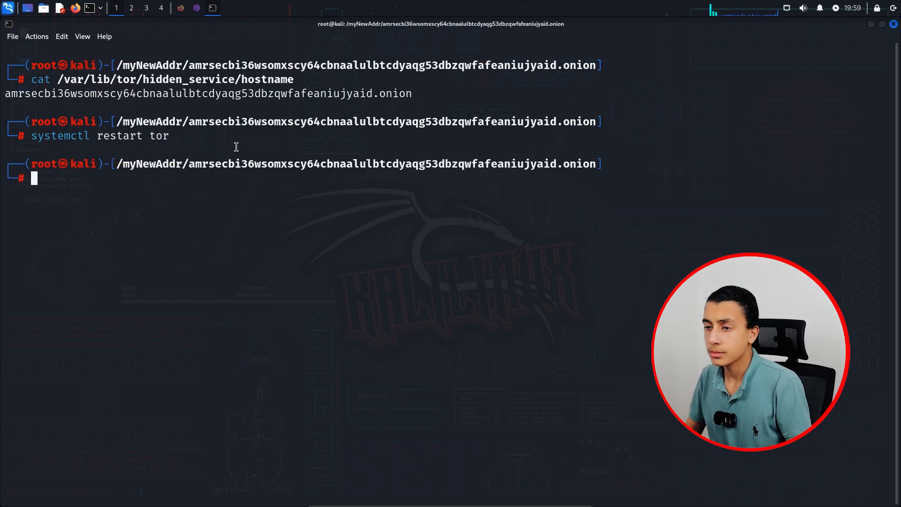
pyautogui.doubleClick(208, 93)
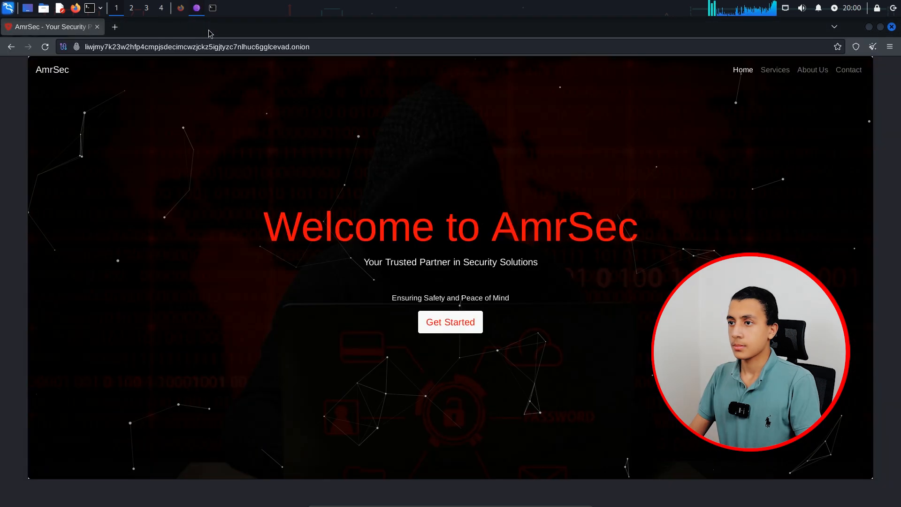
# Load amrsecbi36wsomxscy64cbnaalulbtcdyaqg53dbzqwfafeaniujyaid.onion in a new Tor Browser tab
pyautogui.click(114, 26)
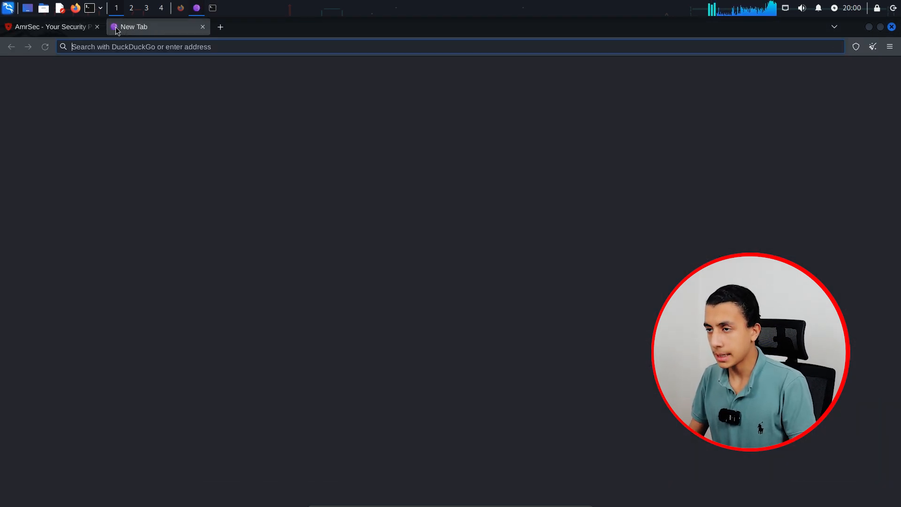
pyautogui.write('amrsecbi36wsomxscy64cbnaalulbtcdyaqg53dbzqwfafeaniujyaid.onion')
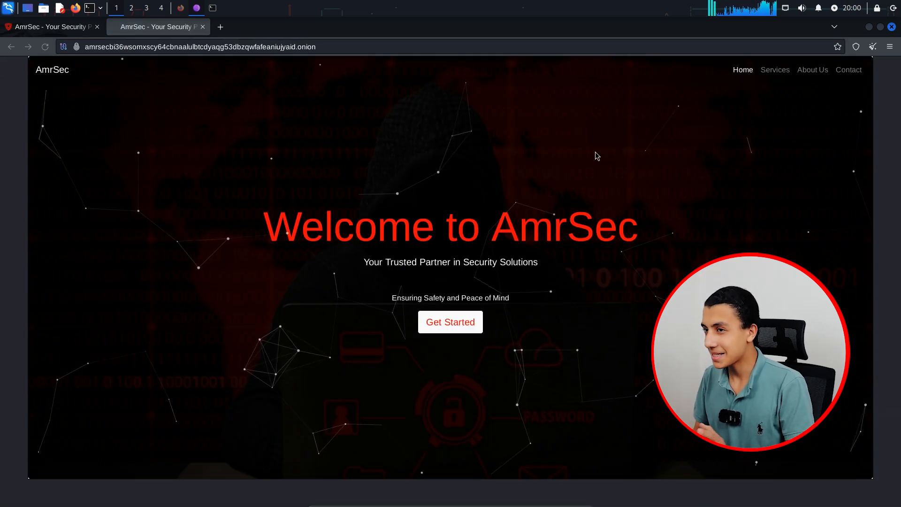
pyautogui.click(199, 46)
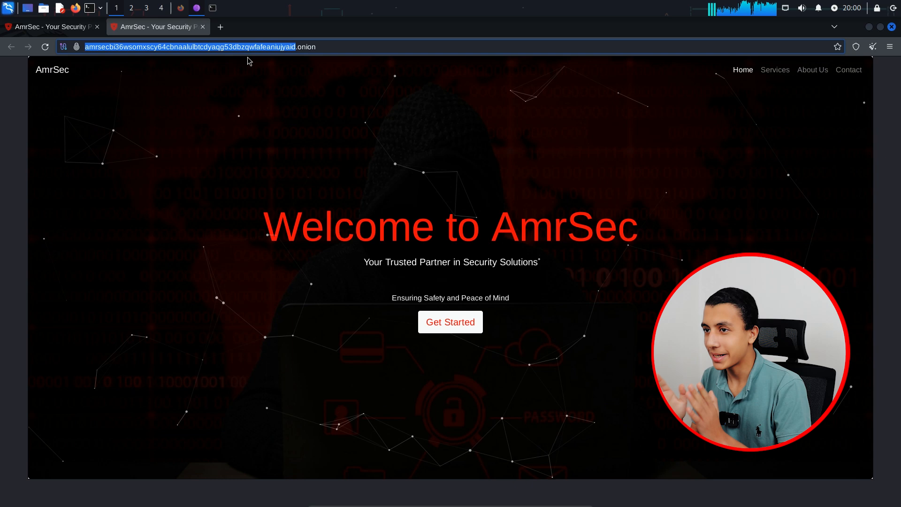